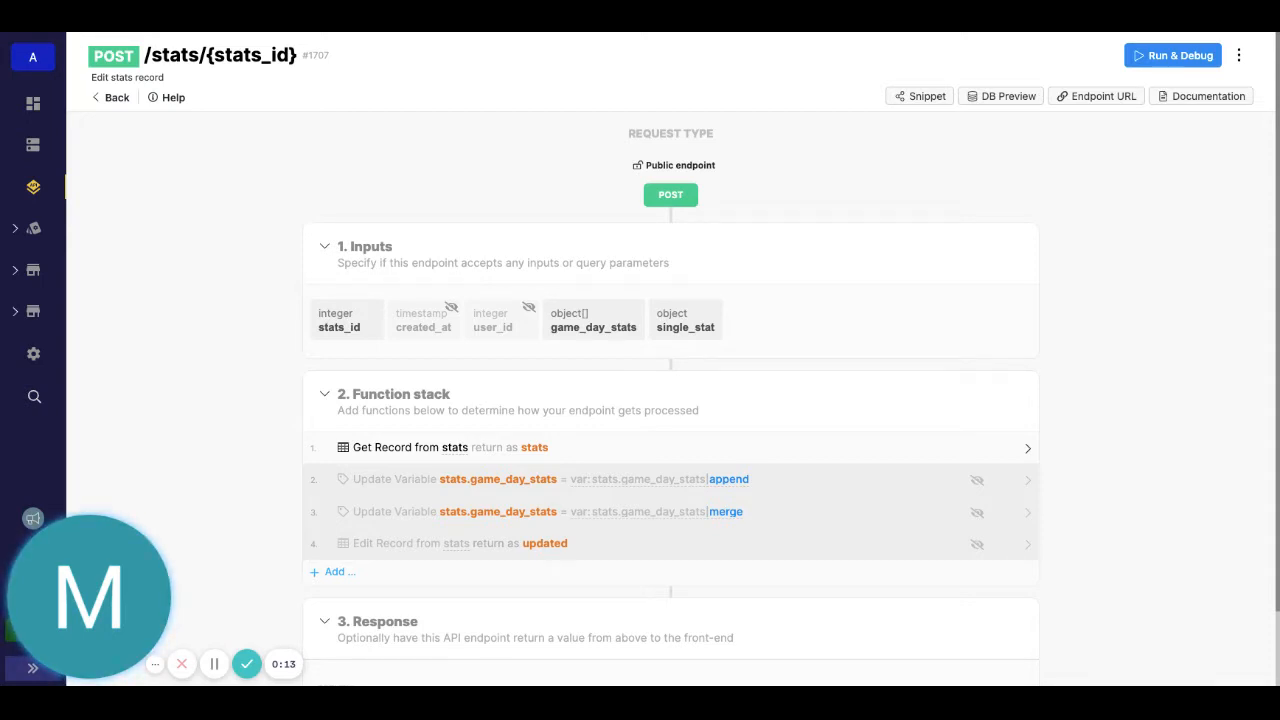
- Run the endpoint in Run & Debug with the prefilled Rebounds single_stat payload and inspect the result
scroll("down", 3)
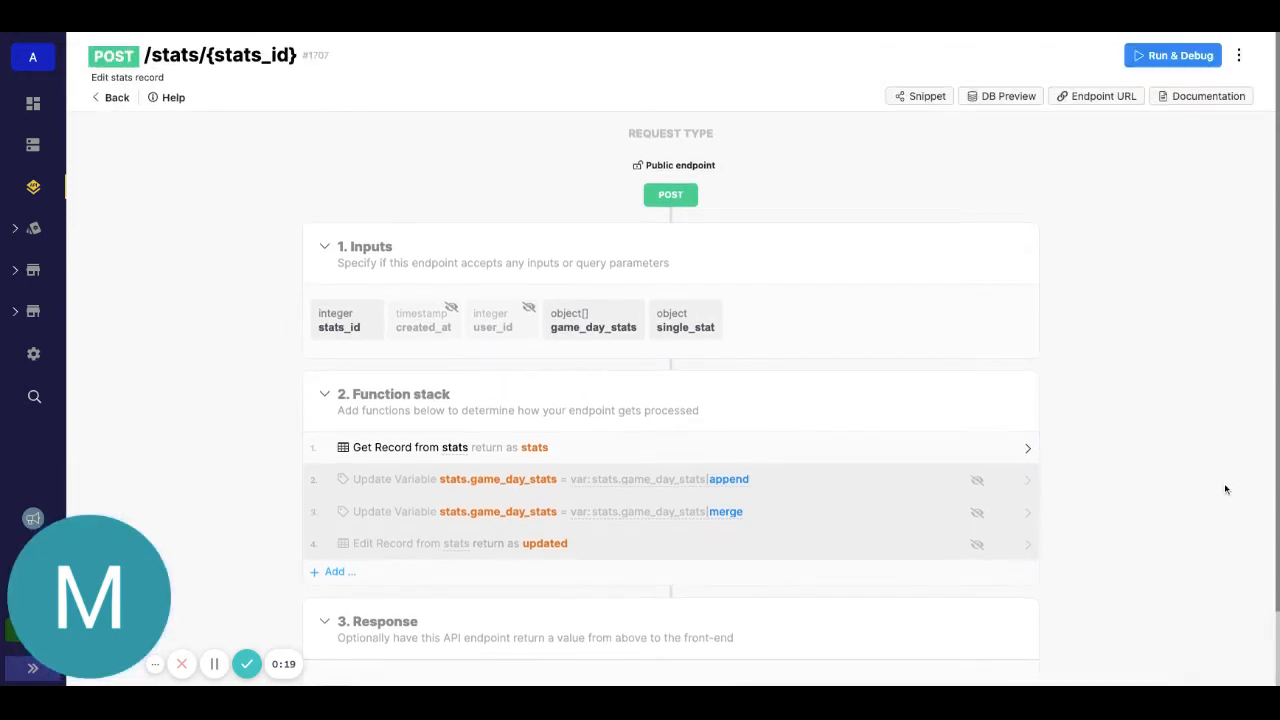
mouse_move(1172, 56)
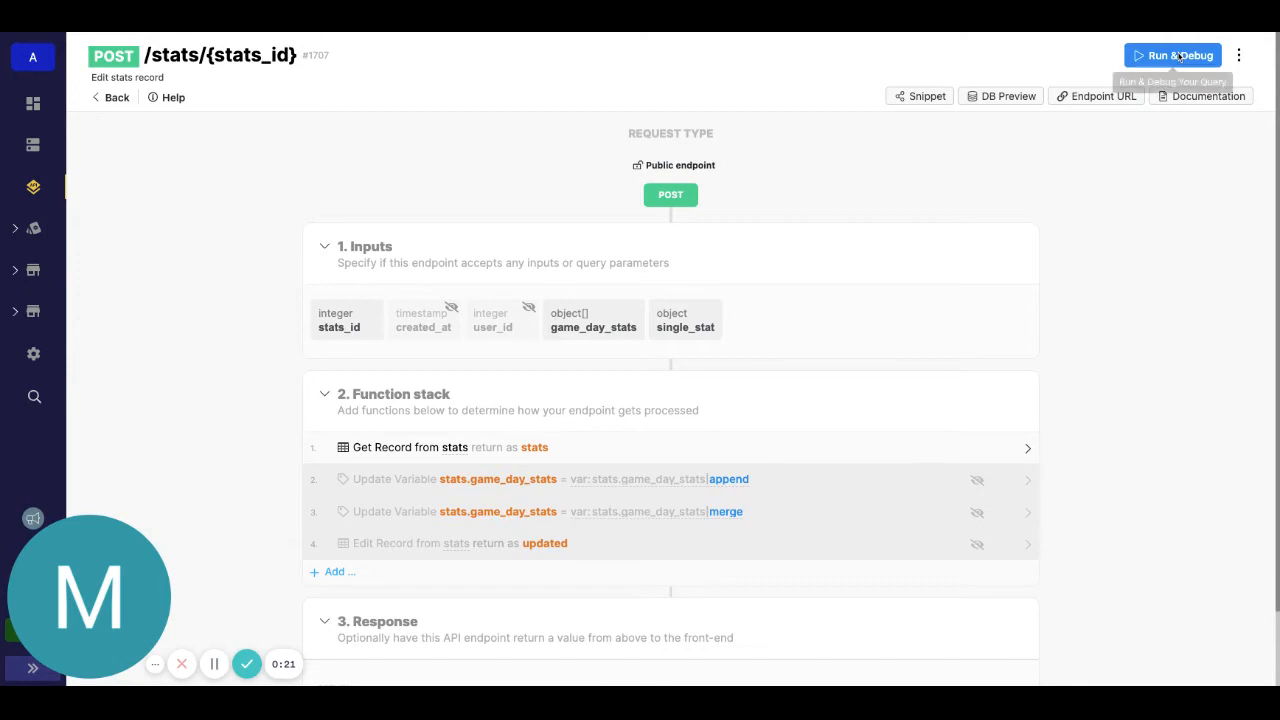
left_click(1172, 56)
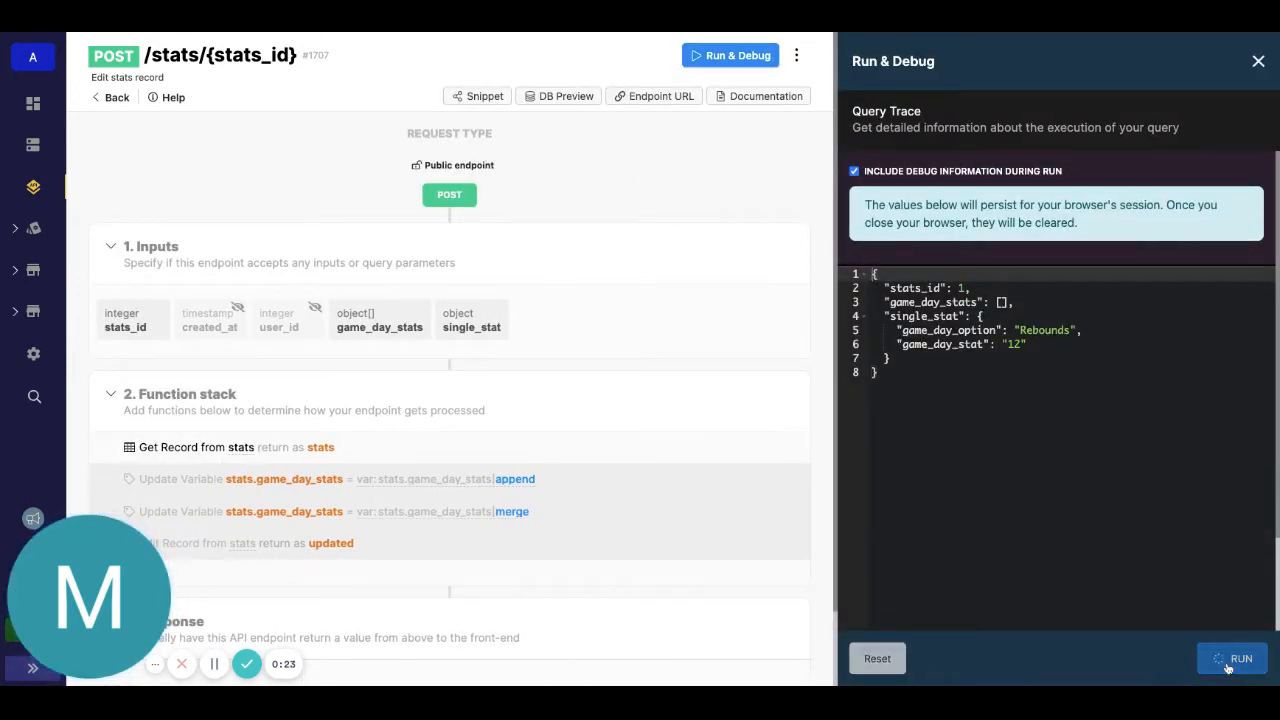
left_click(1242, 658)
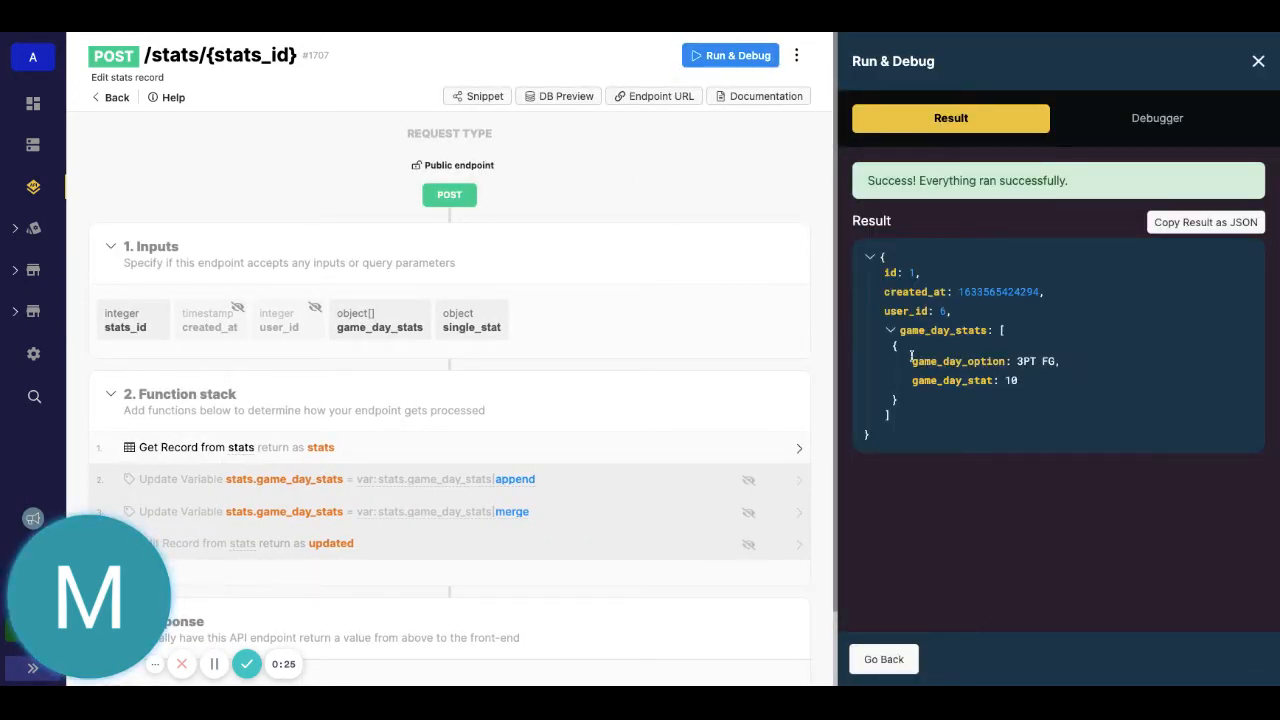
mouse_move(1064, 400)
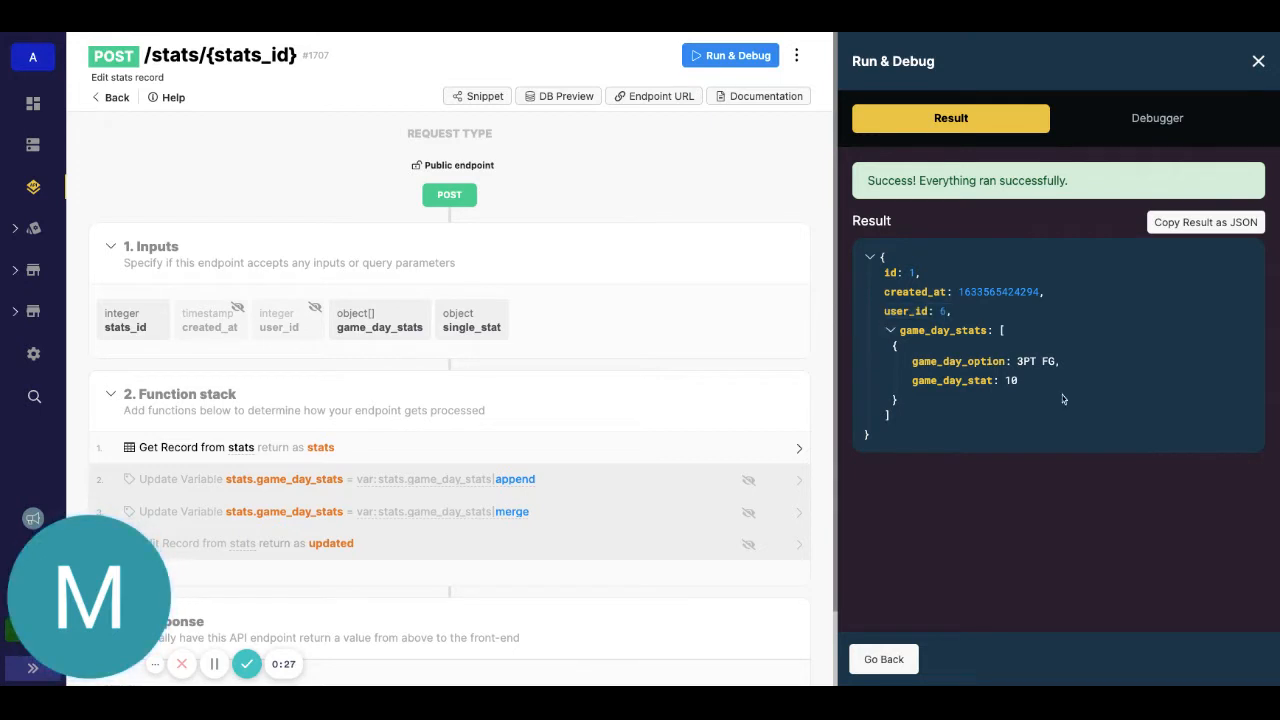
double_click(976, 360)
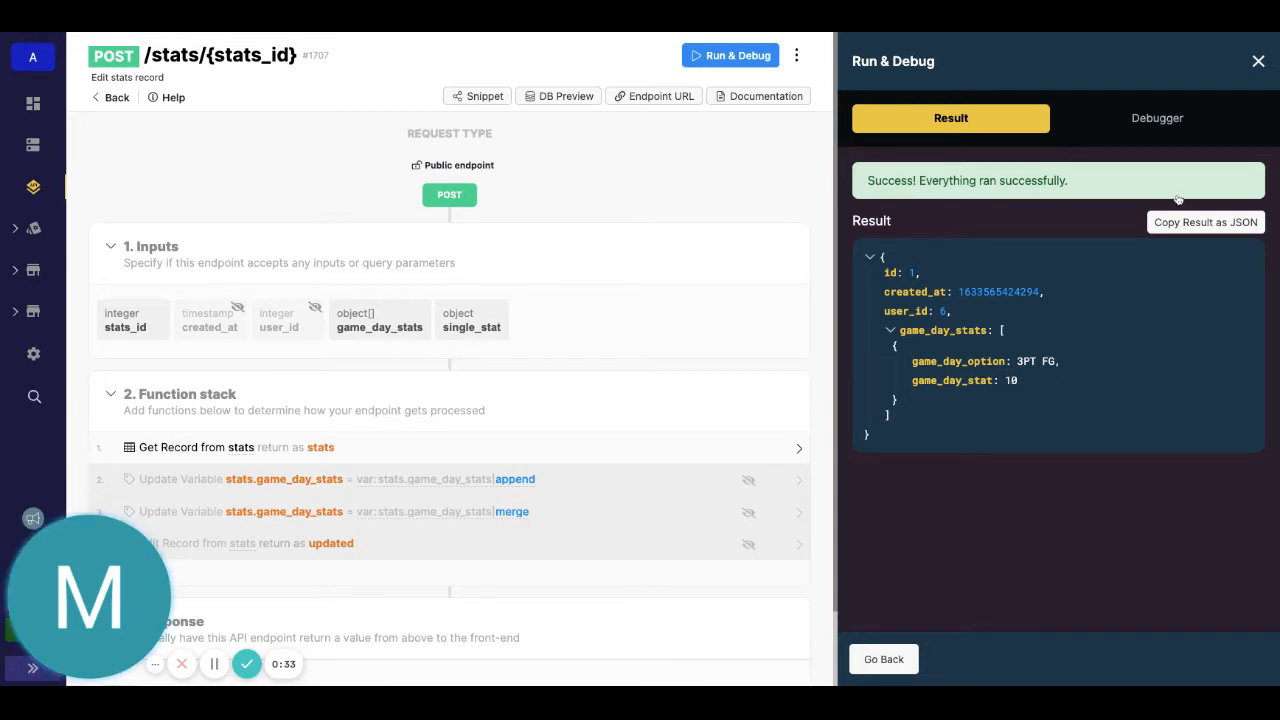
mouse_move(1024, 384)
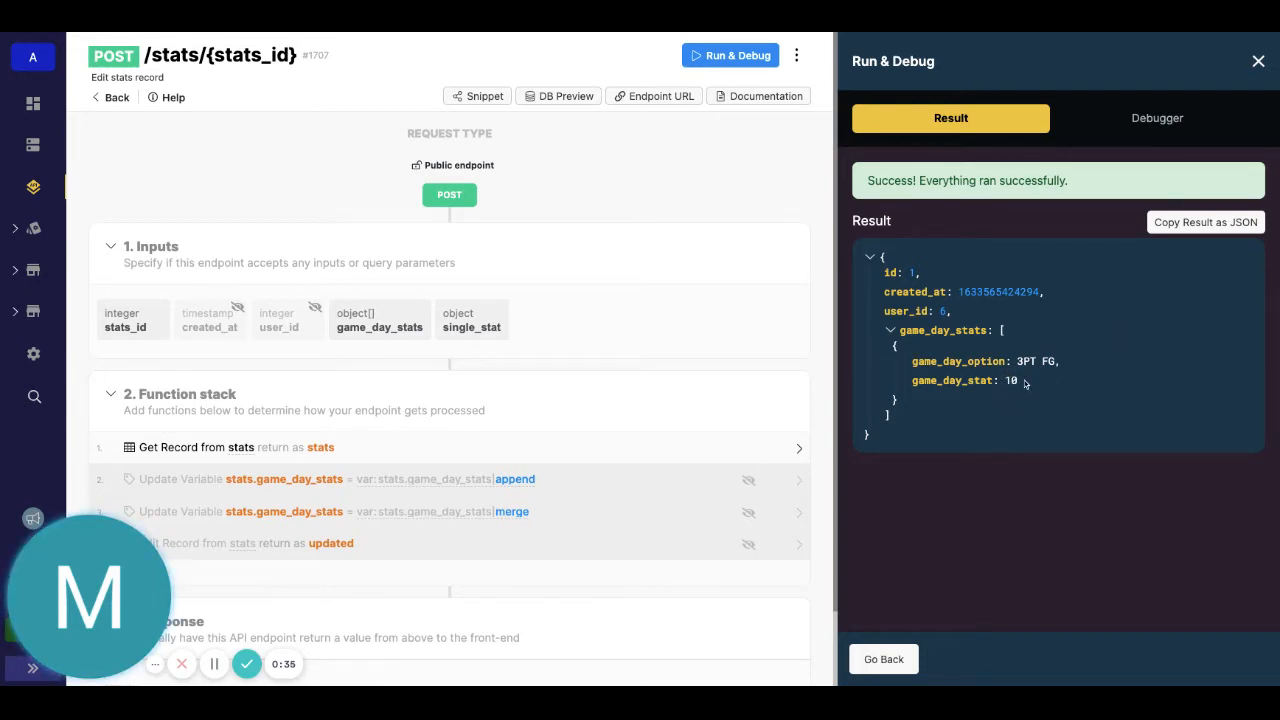
mouse_move(1036, 392)
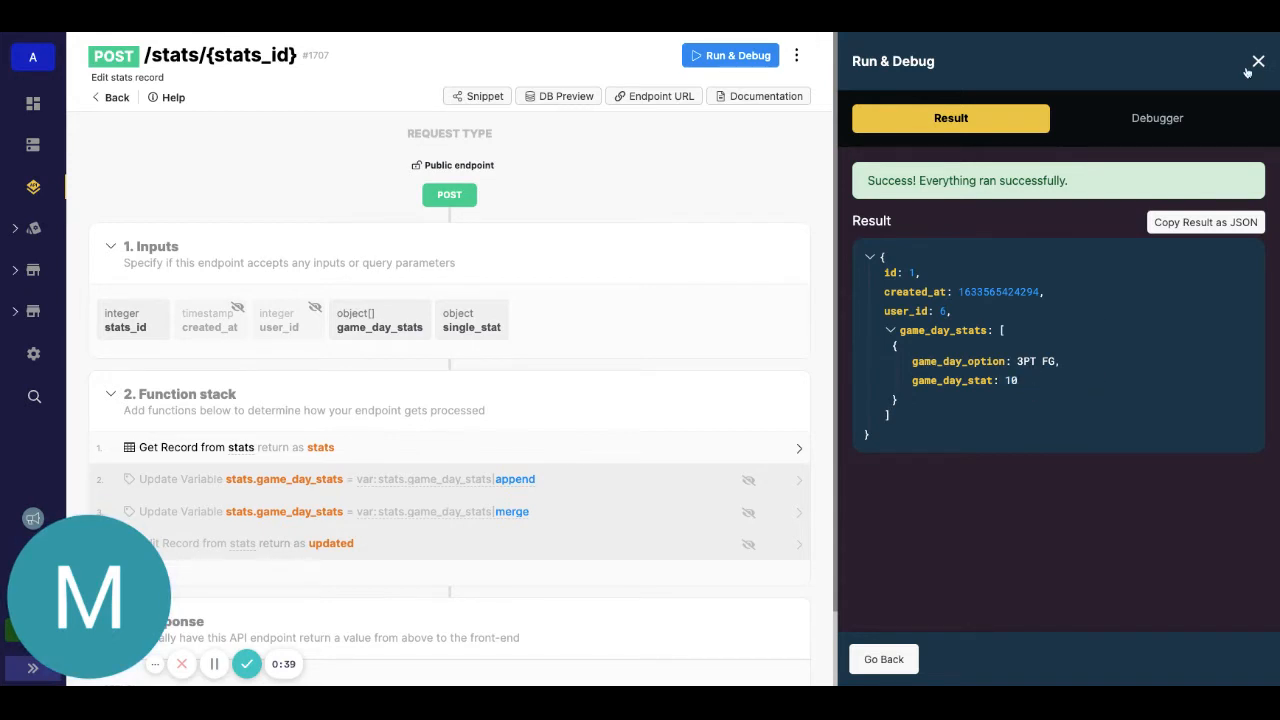
- Close the results and review single_stat as an object with game_day_option and game_day_stat text fields
left_click(1258, 60)
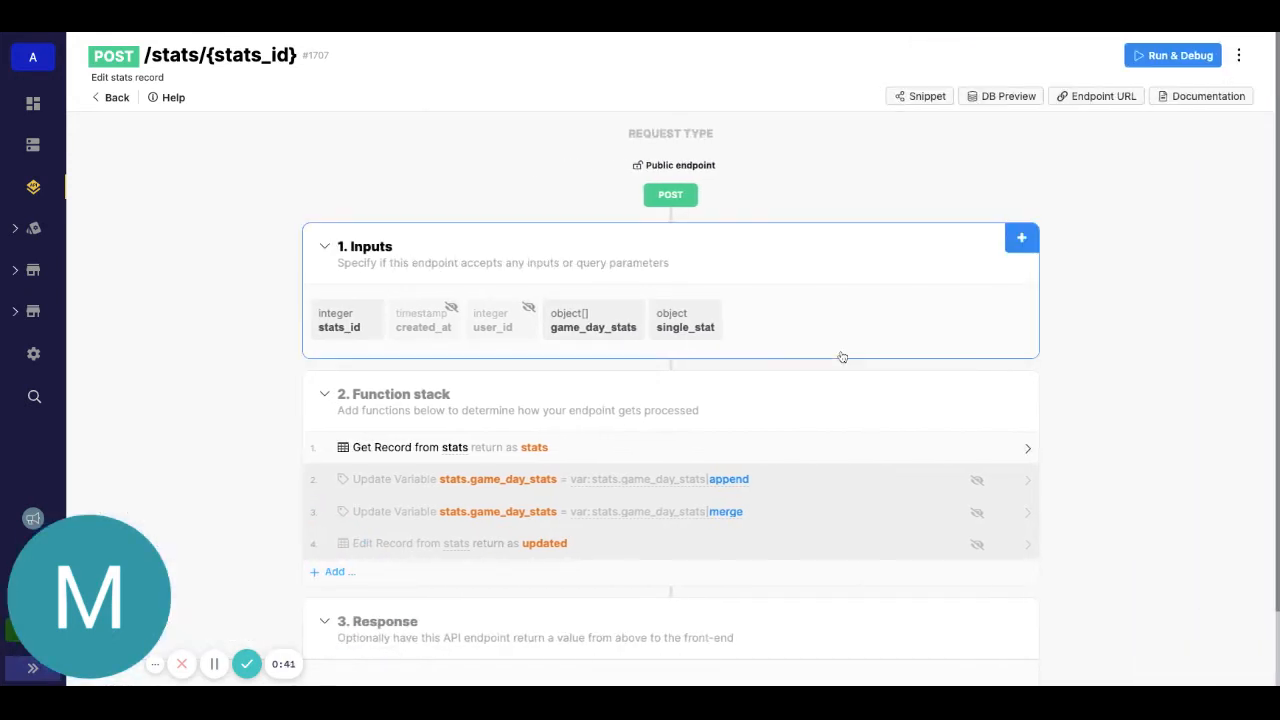
scroll("down", 3)
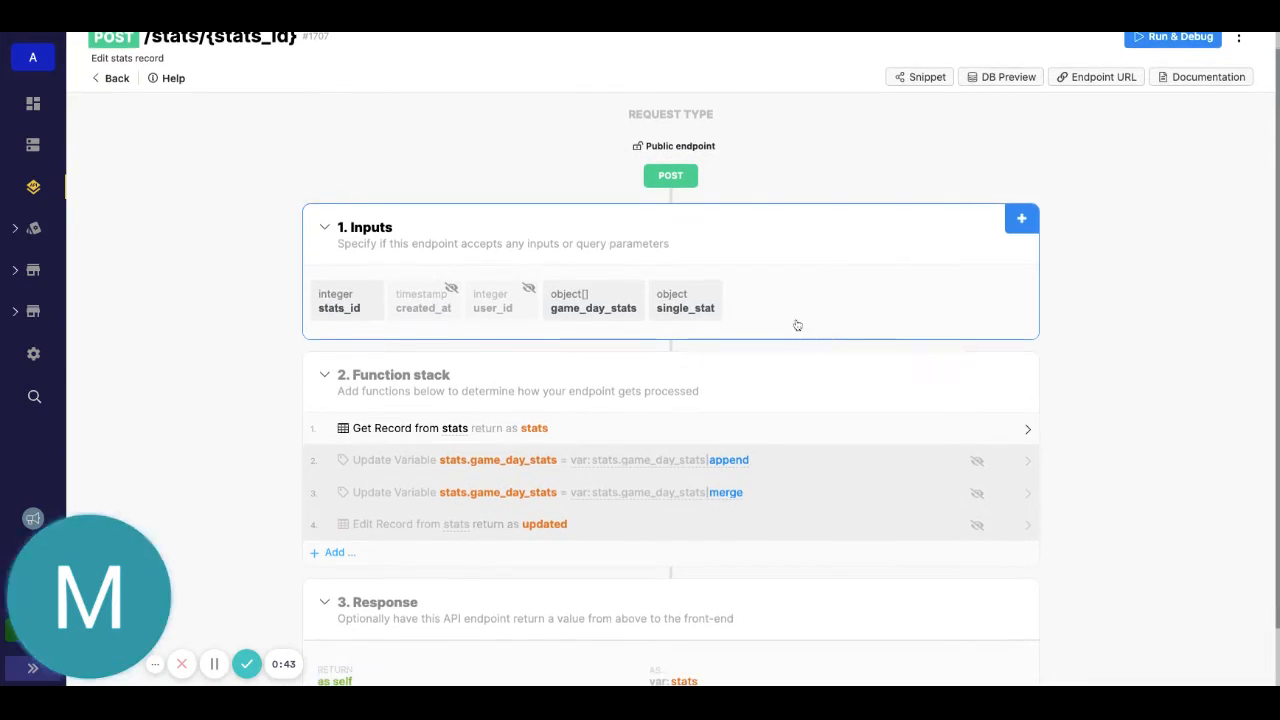
left_click(684, 300)
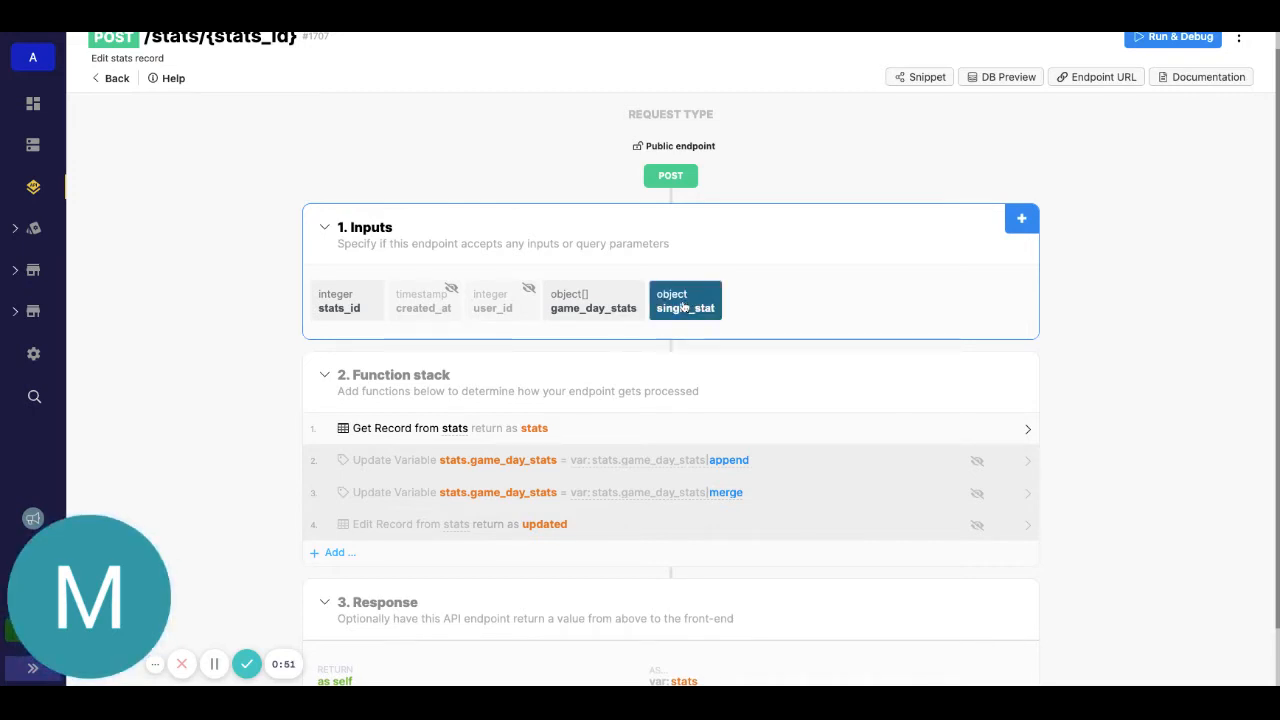
left_click(684, 300)
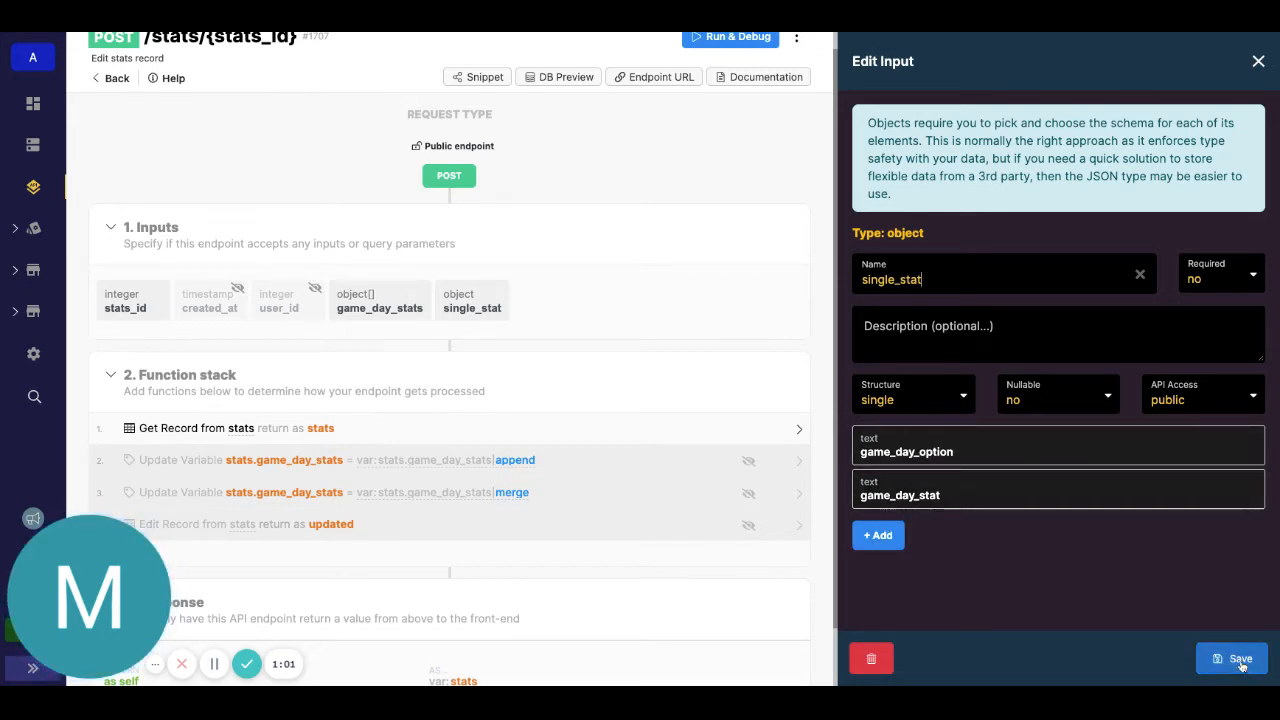
left_click(1232, 658)
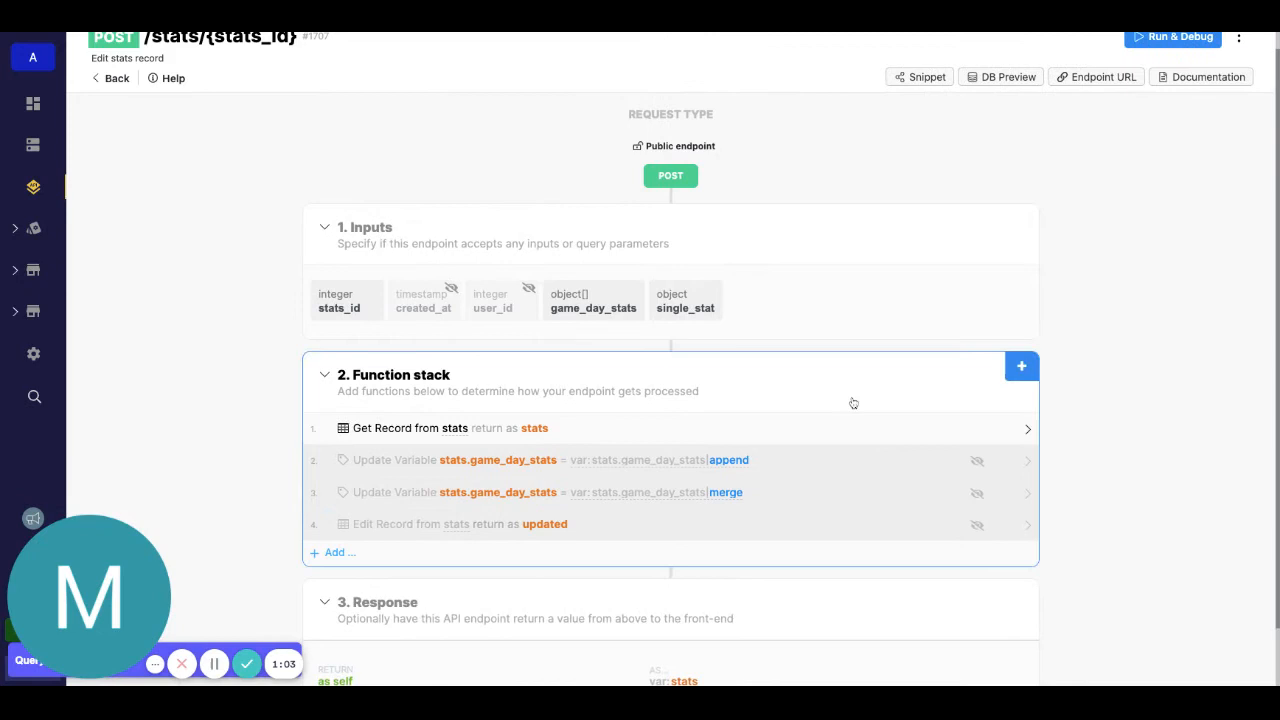
- Enable the Update Variable step appending input single_stat to stats.game_day_stats and review it
scroll("up", 3)
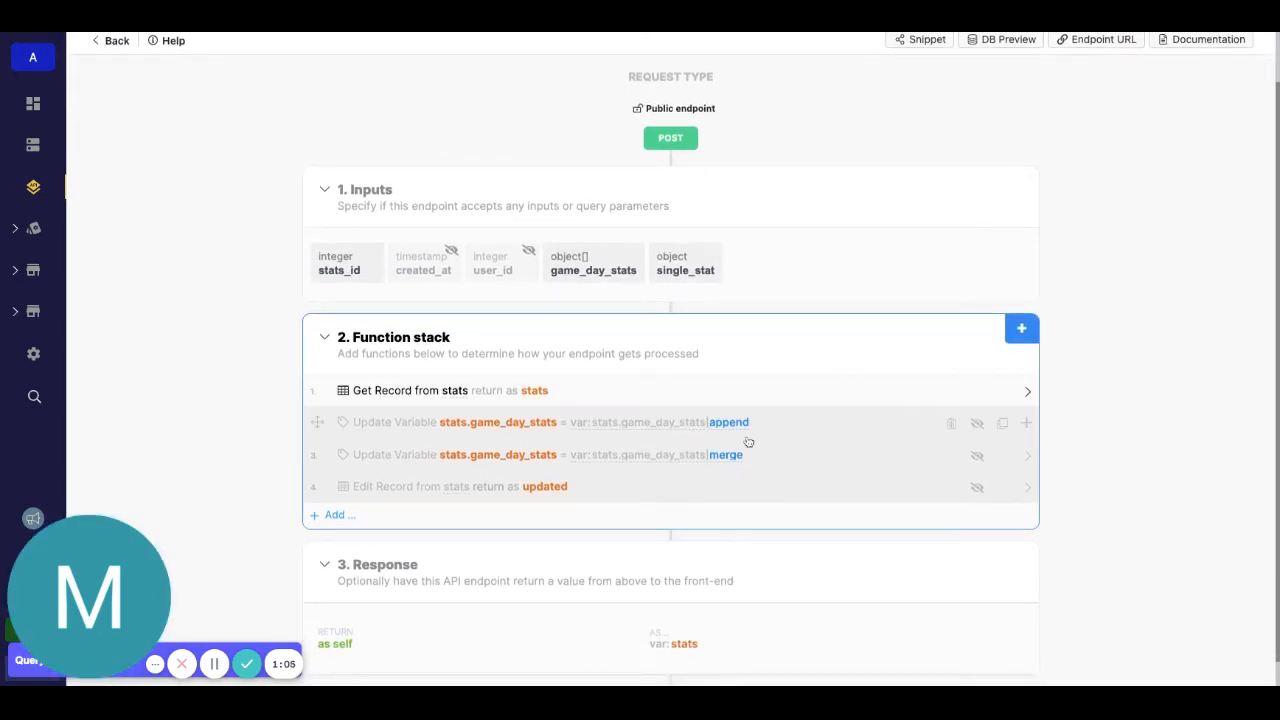
left_click(684, 264)
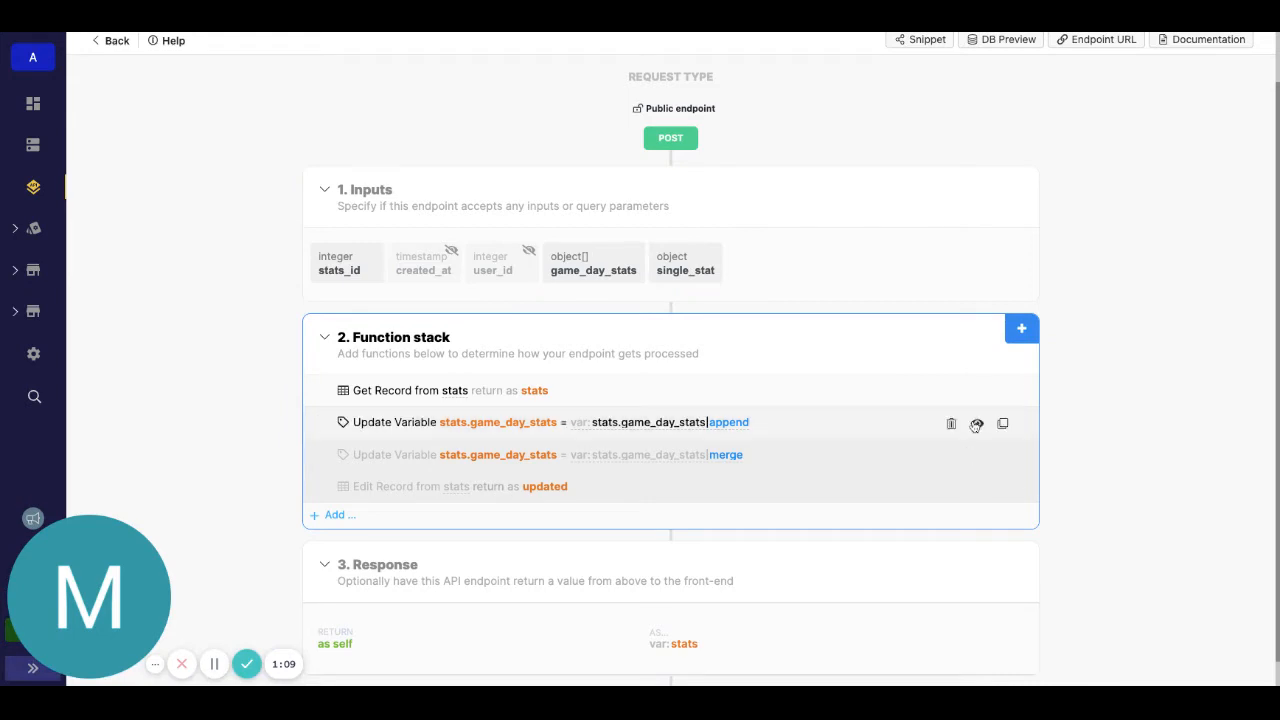
mouse_move(796, 428)
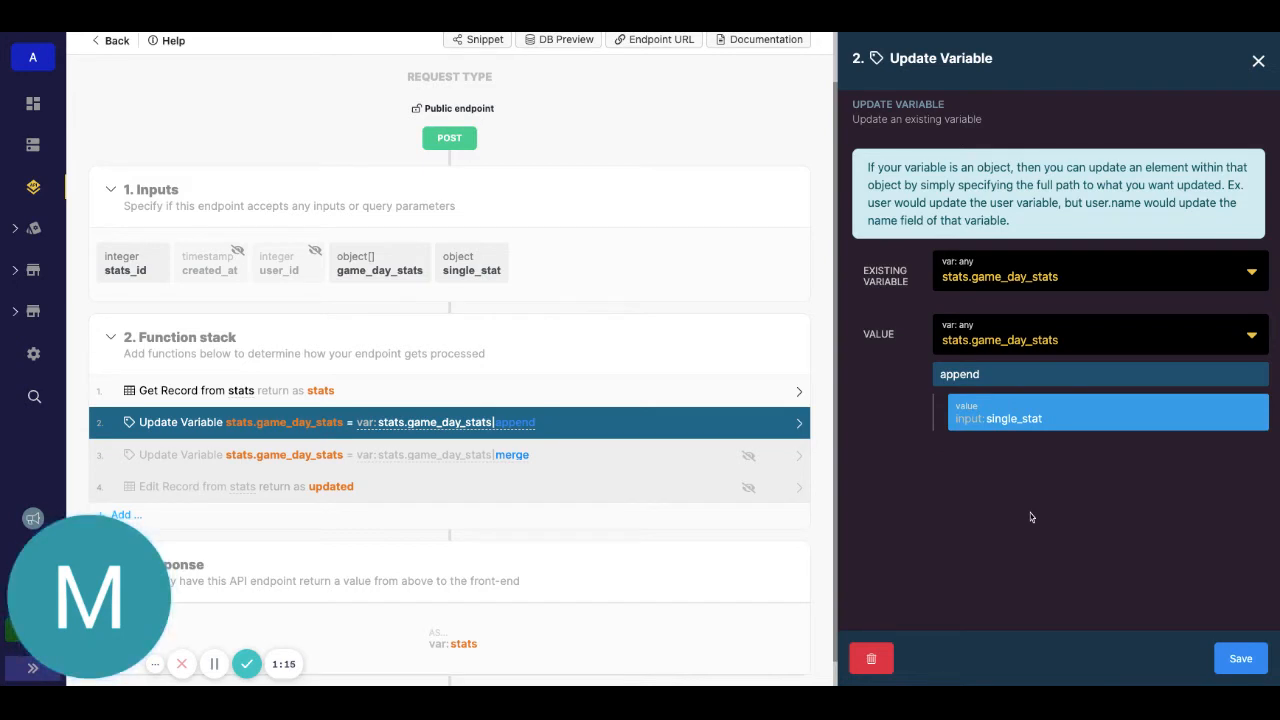
mouse_move(988, 524)
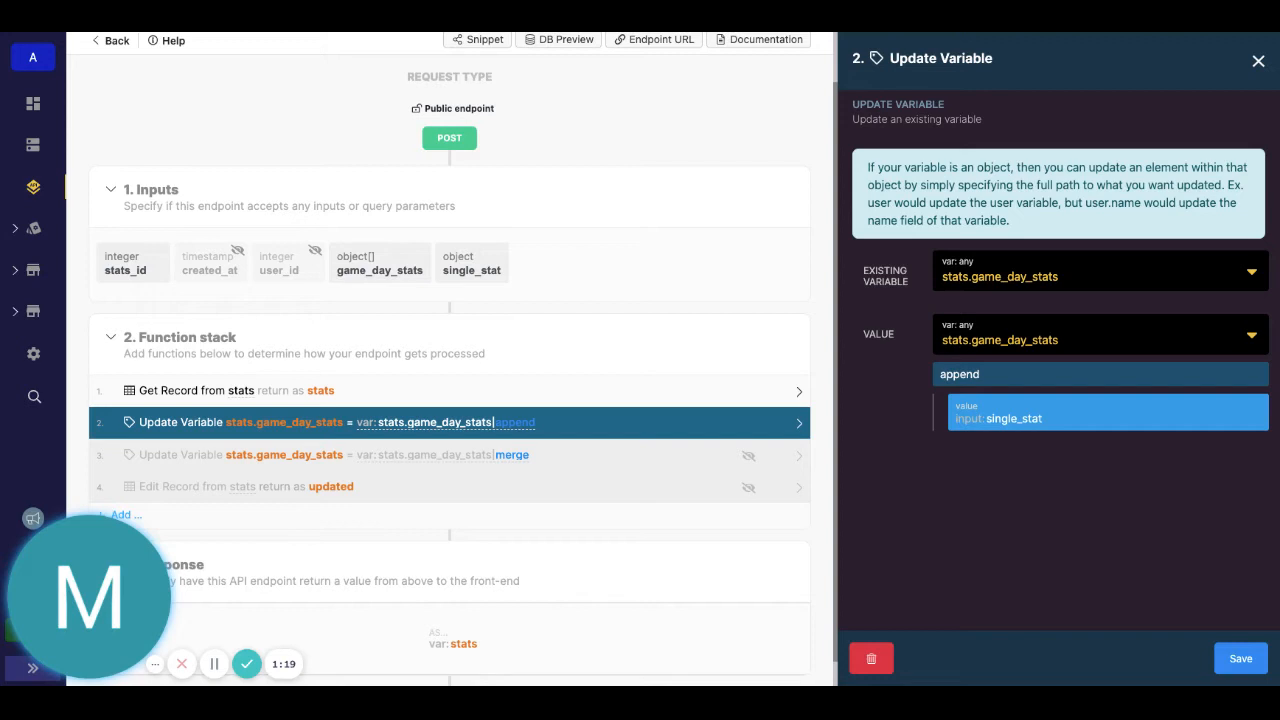
mouse_move(270, 390)
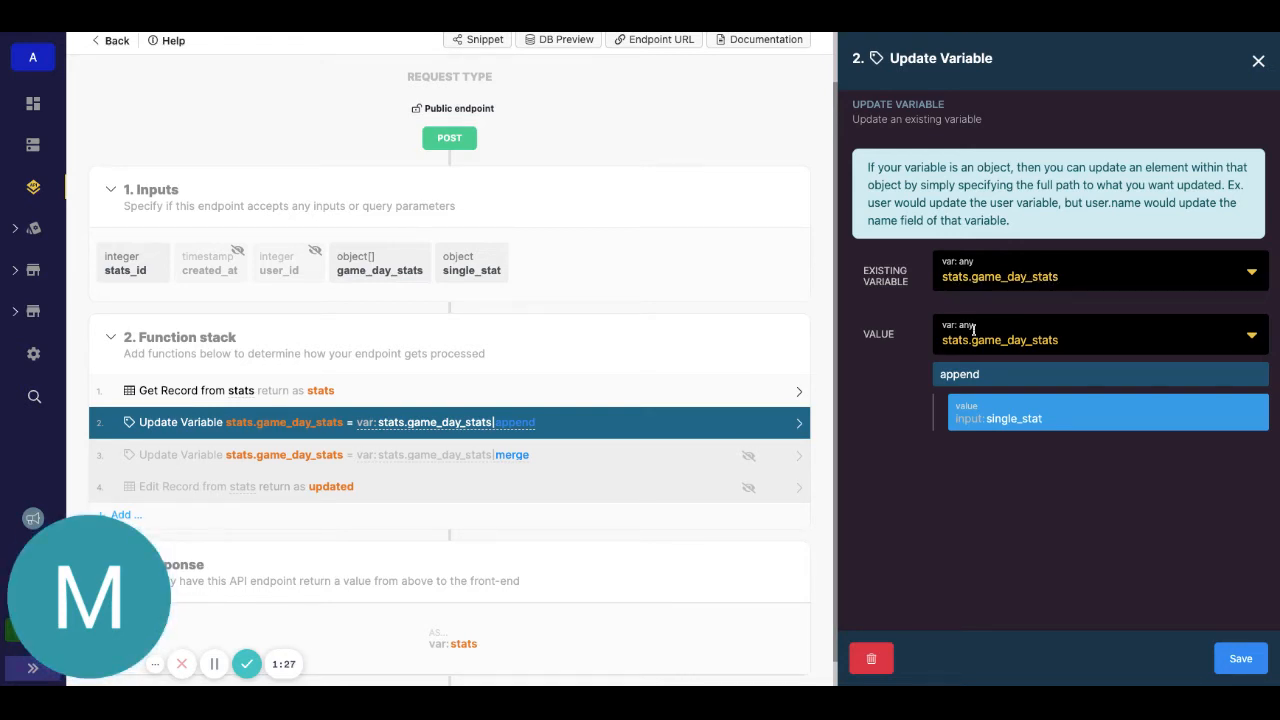
left_click(1000, 374)
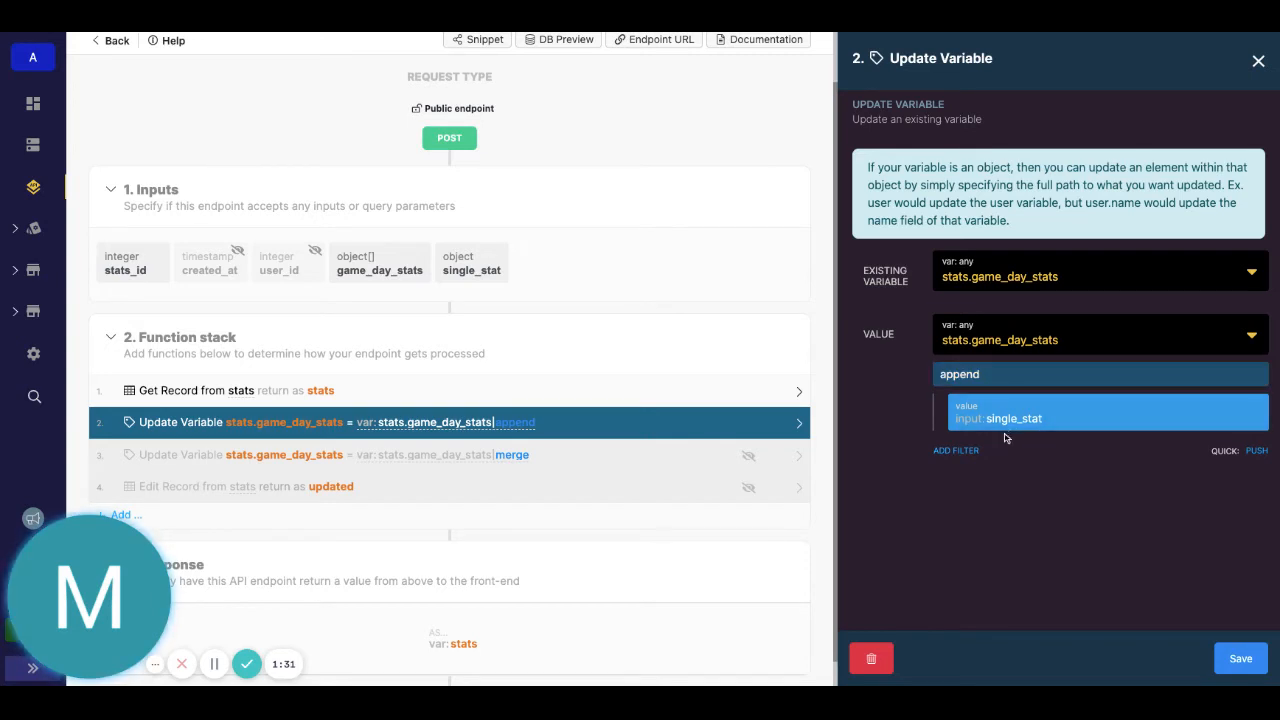
left_click(1240, 658)
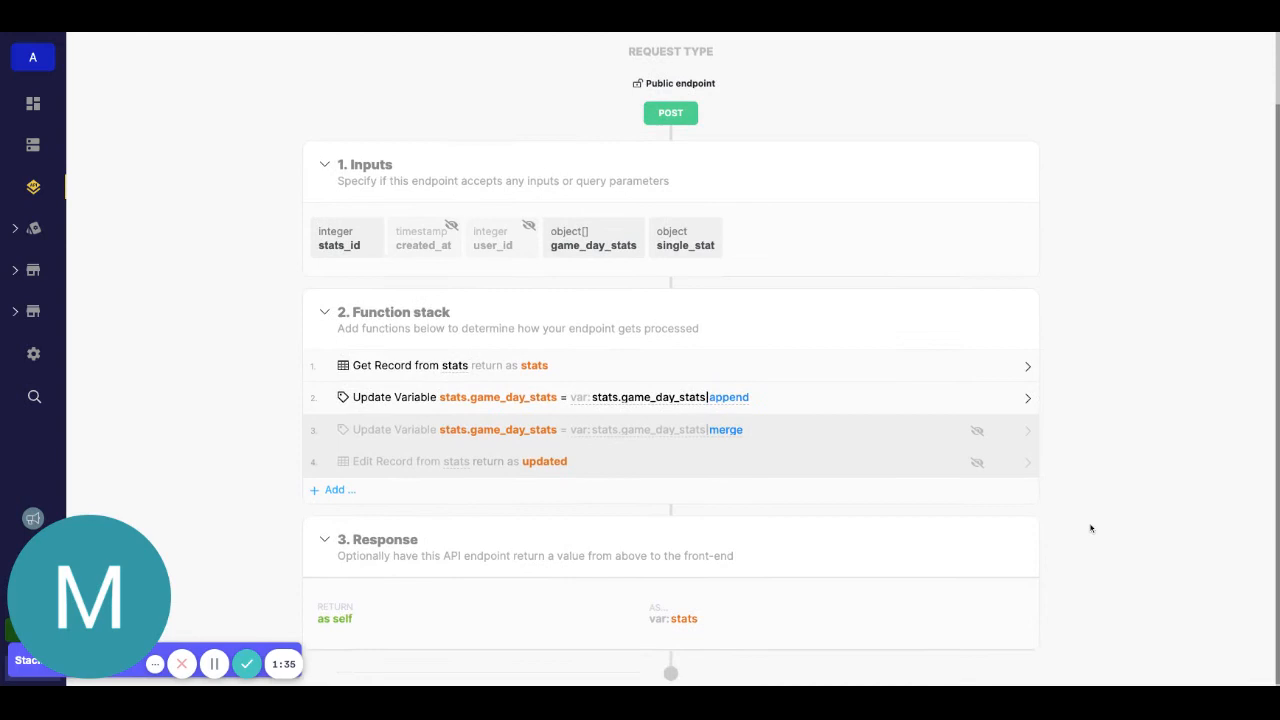
mouse_move(976, 460)
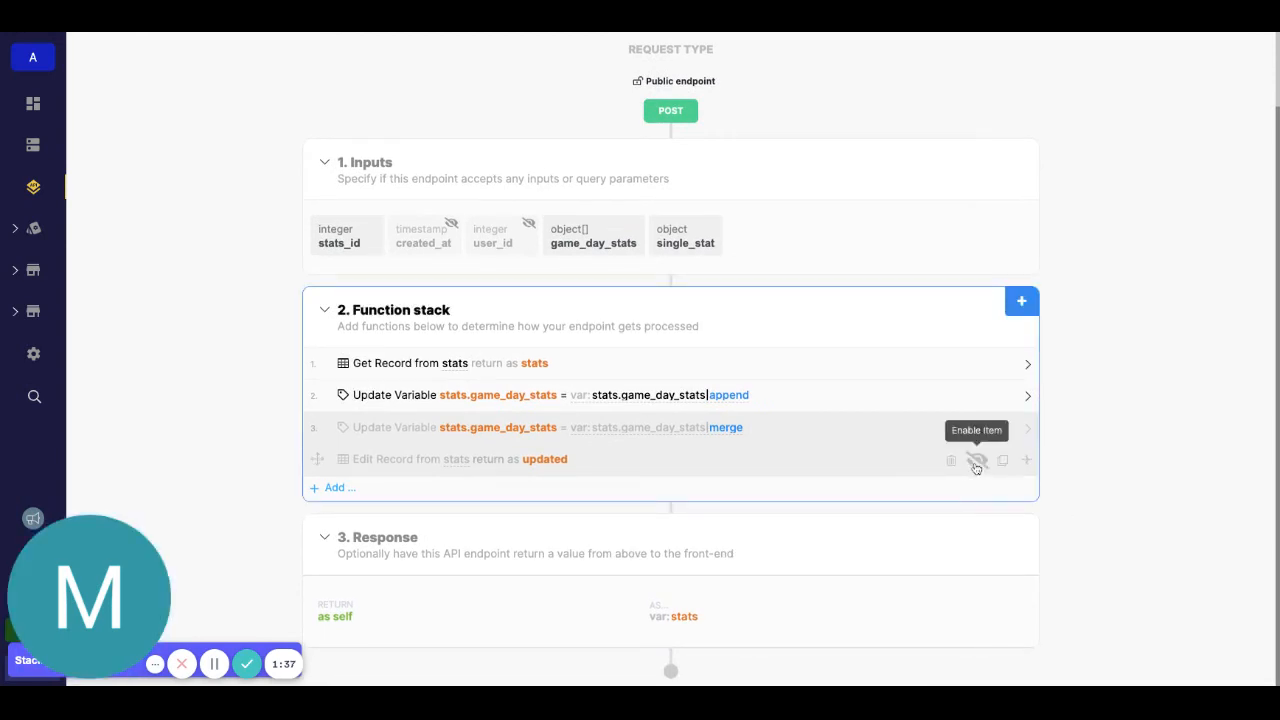
- Enable the Edit Record step mapping game_day_stats to stats.game_day_stats and save it
left_click(976, 460)
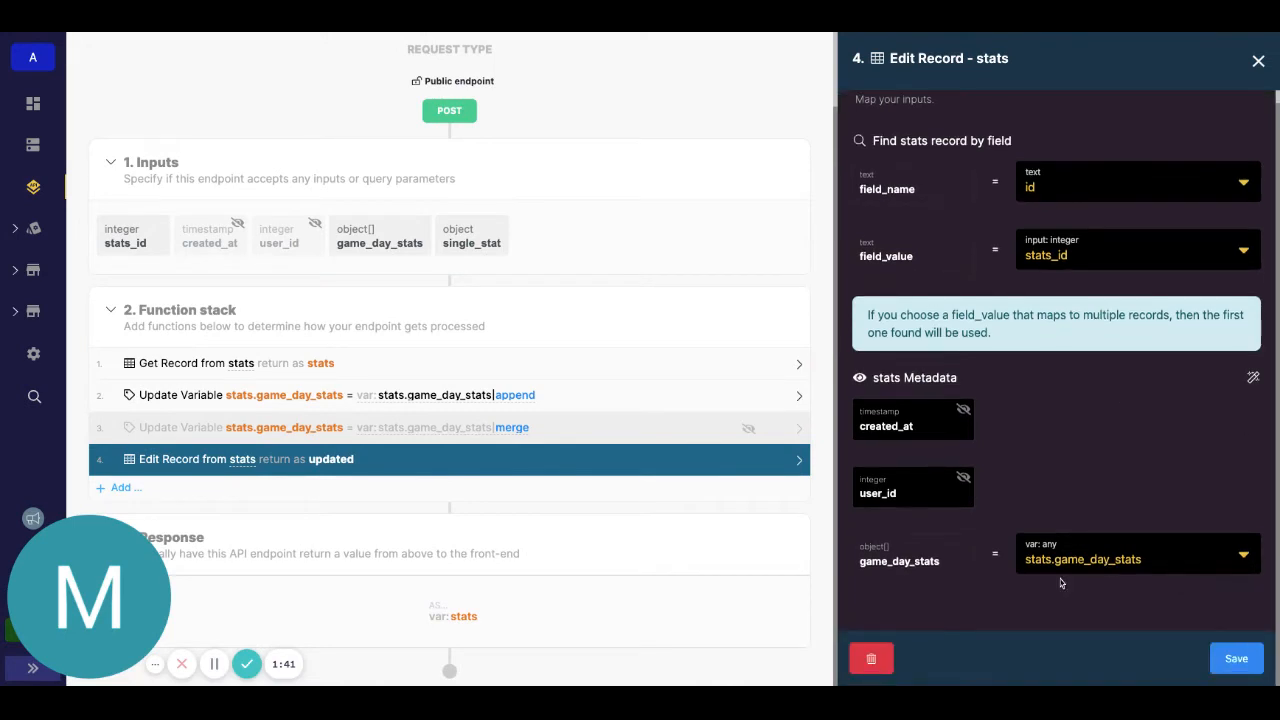
left_click(1130, 560)
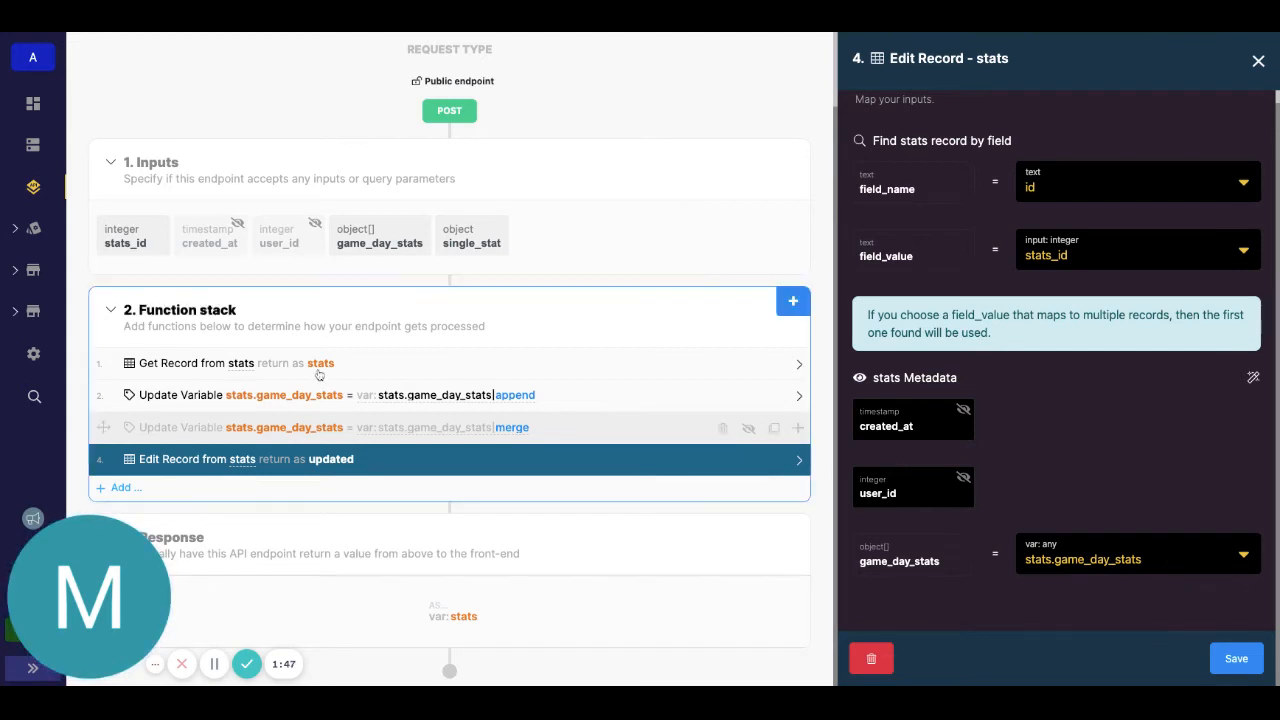
left_click(1084, 560)
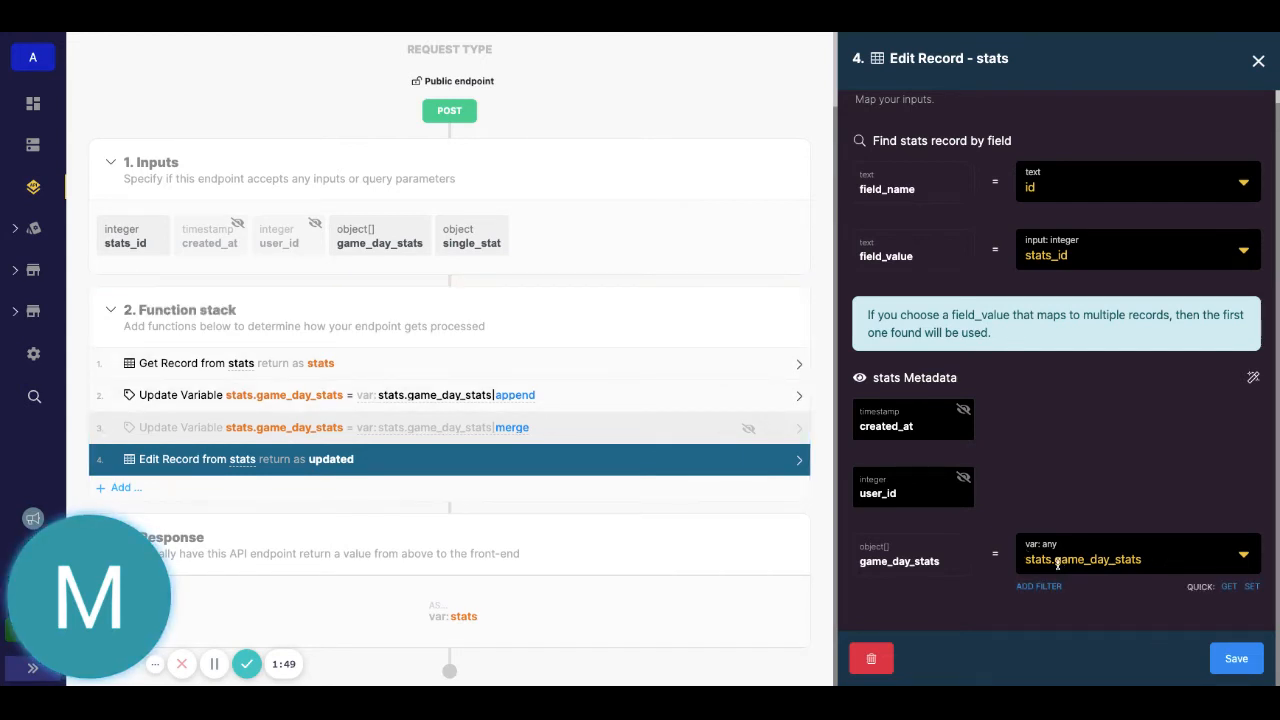
left_click(1258, 60)
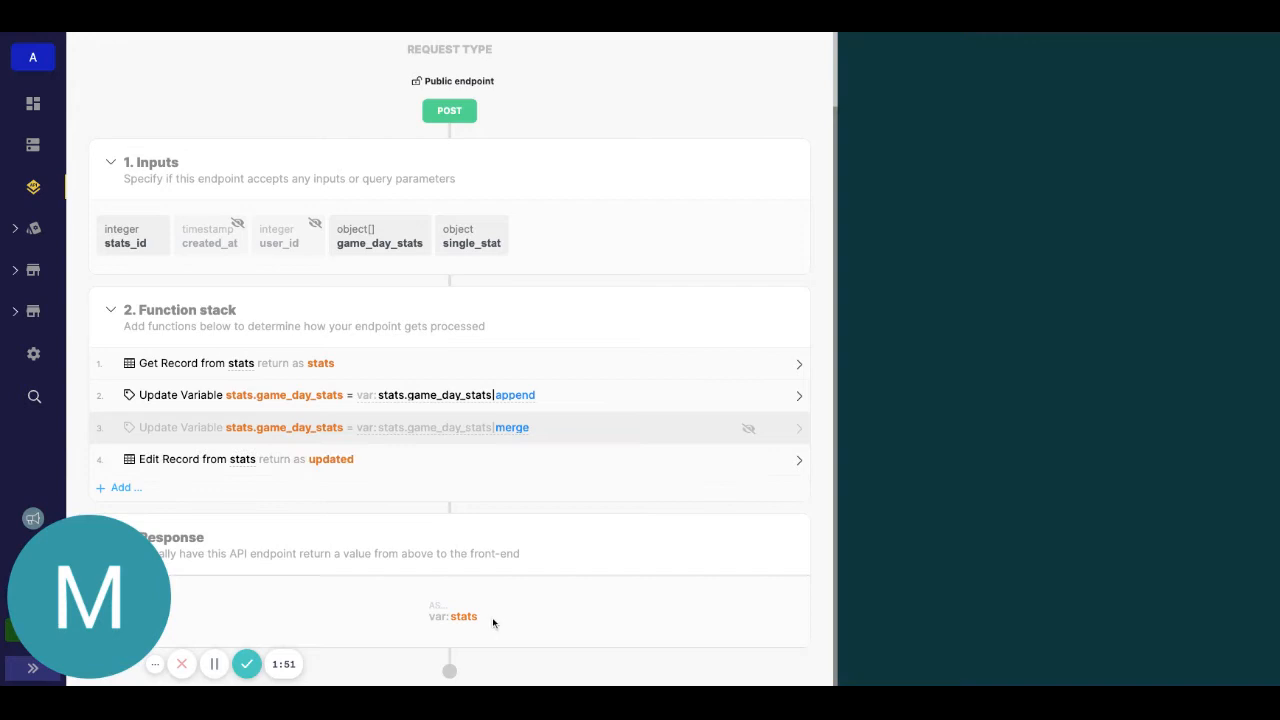
- Change the response to return the updated variable instead of stats and save
left_click(452, 616)
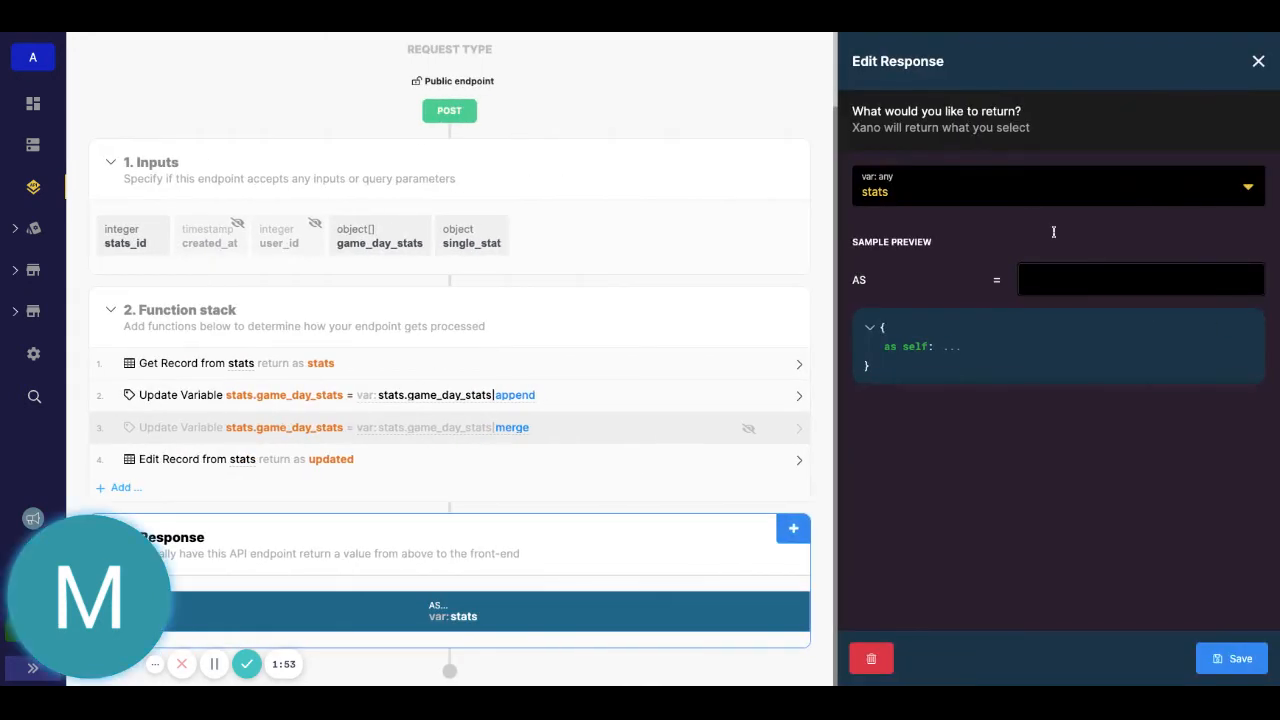
left_click(1056, 192)
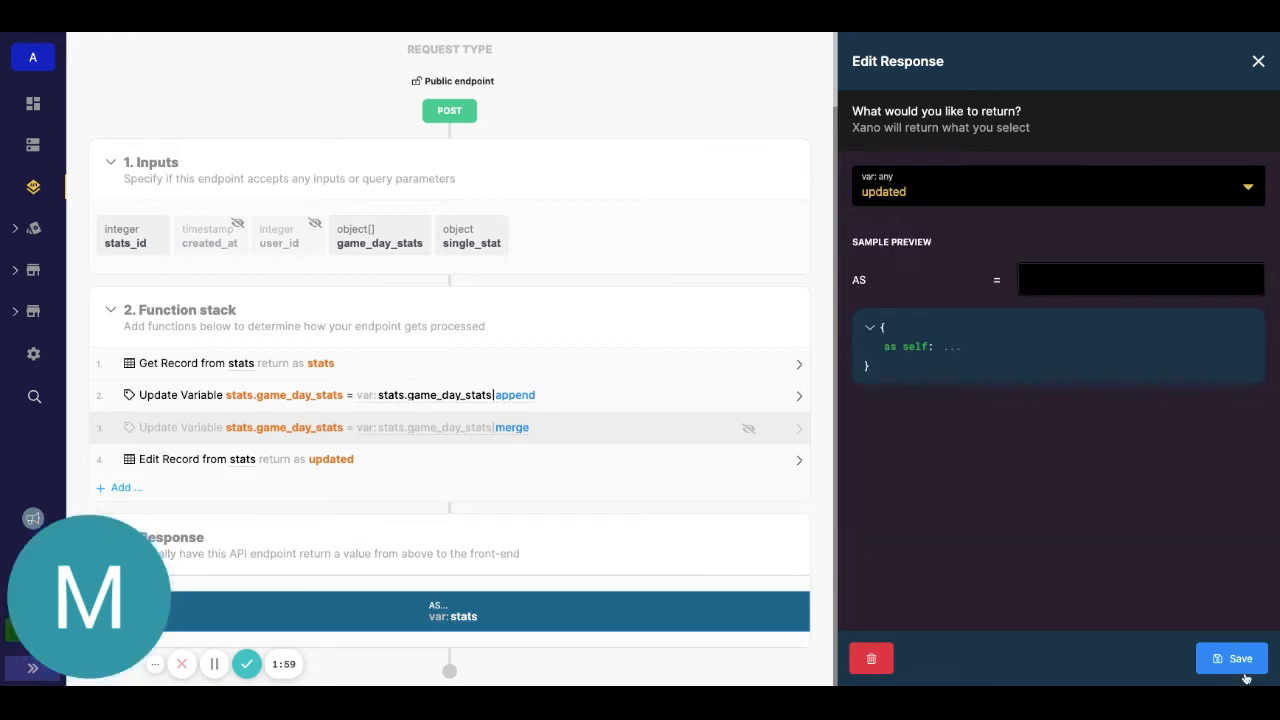
left_click(1232, 658)
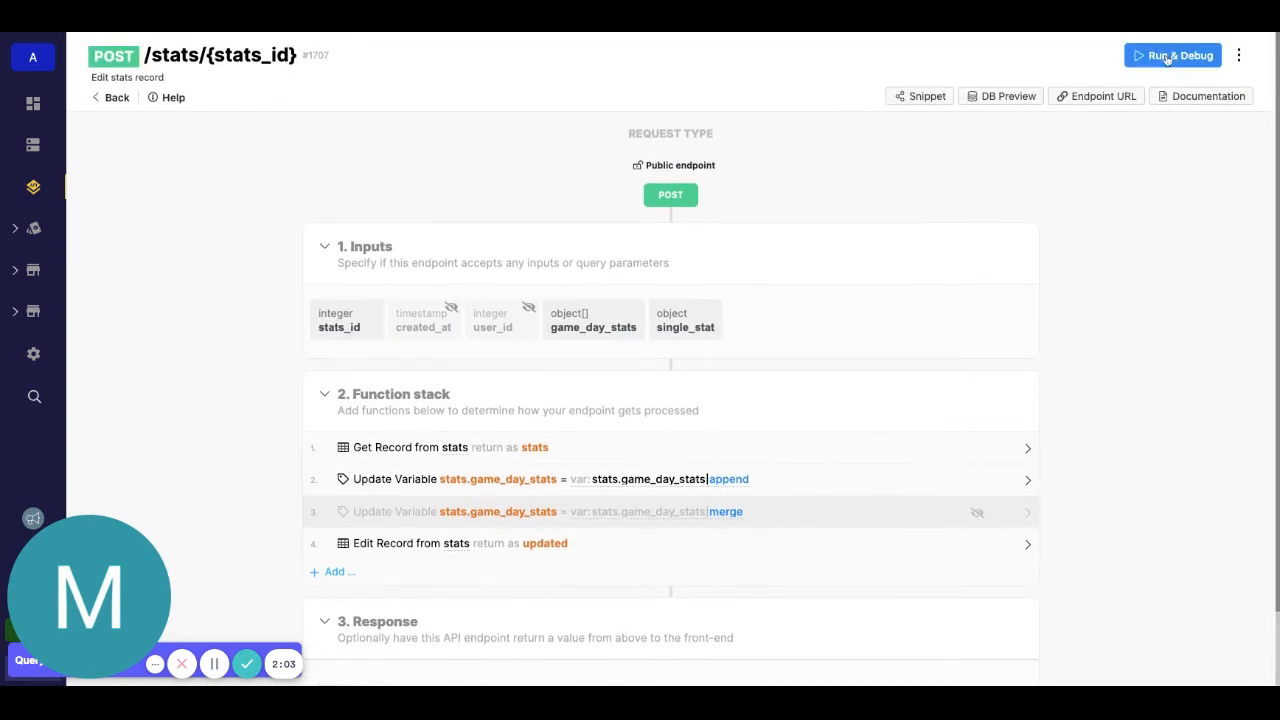
- Rerun the endpoint test with the Rebounds 12 single_stat payload
left_click(1172, 56)
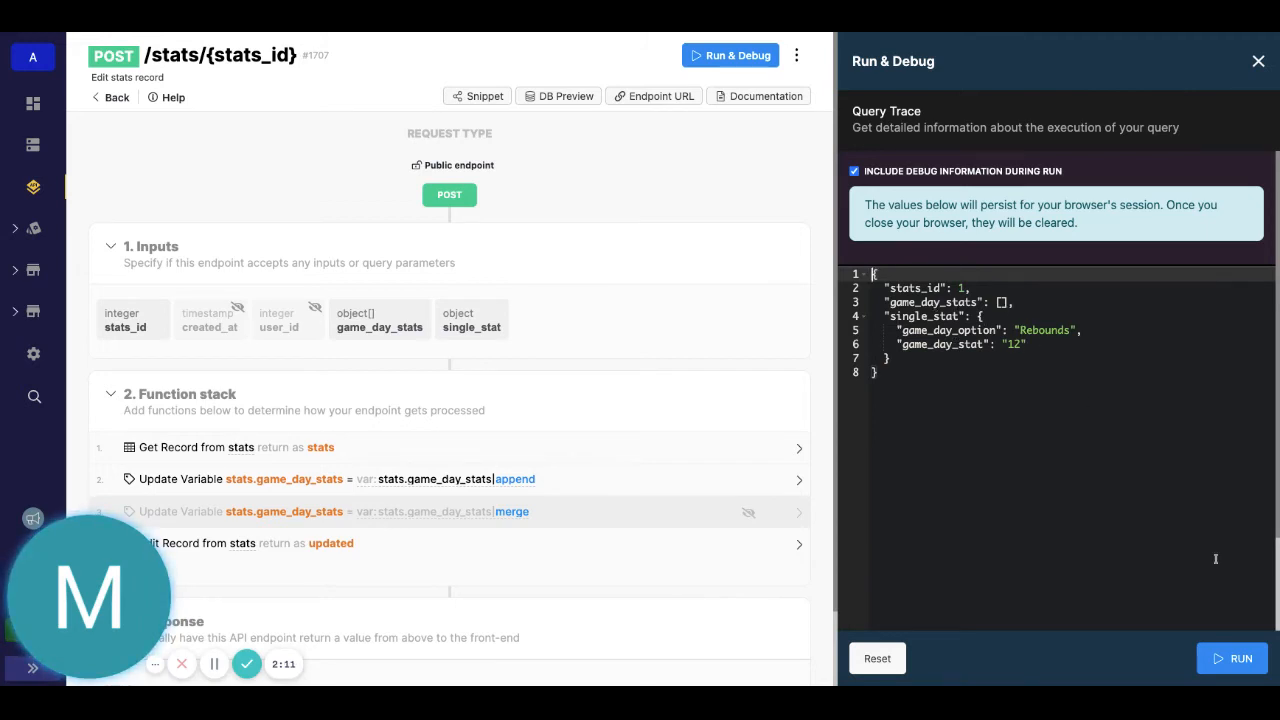
left_click(1242, 658)
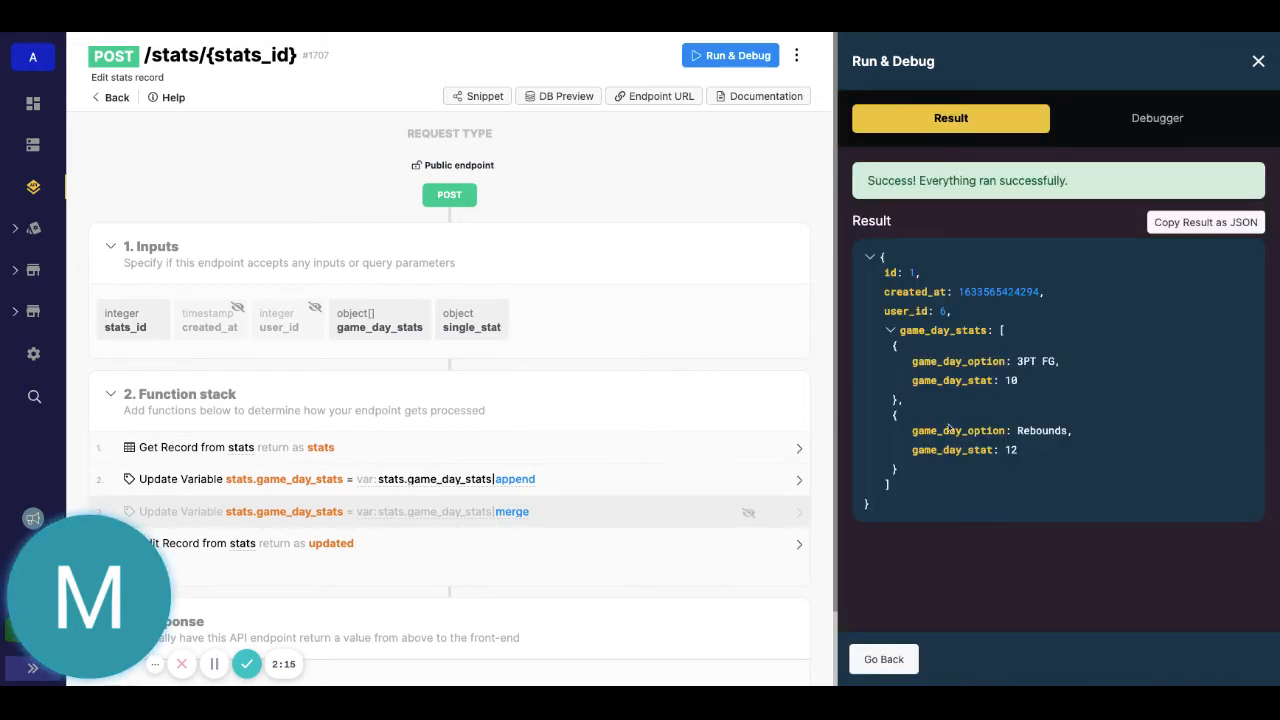
- Change single_stat to Turnovers with value 1, run it, and close the results
left_click(1156, 118)
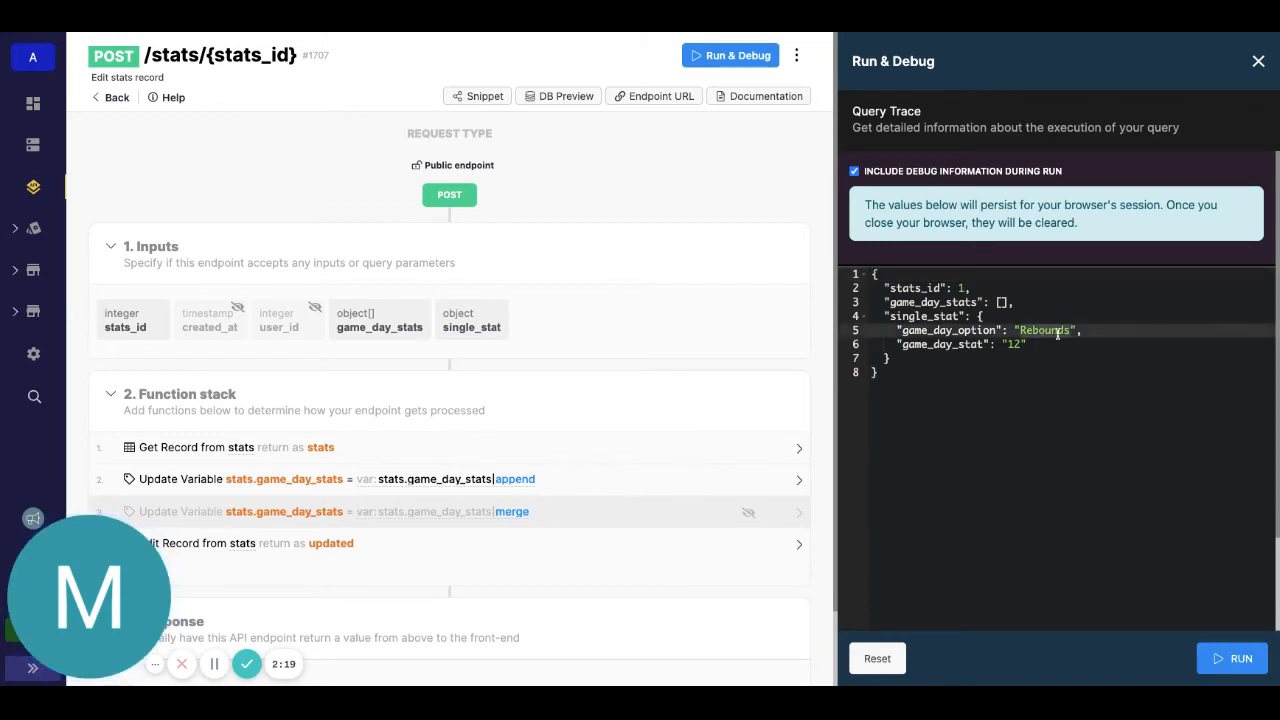
type("Turn")
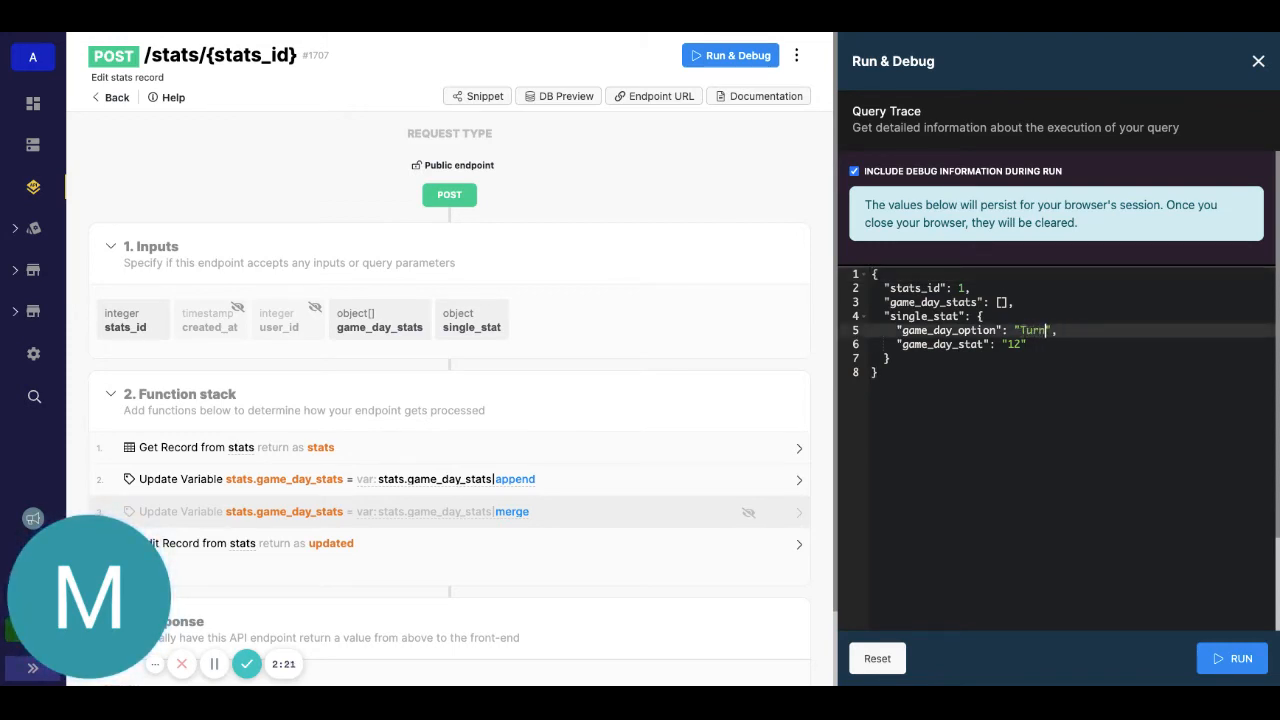
type("overs")
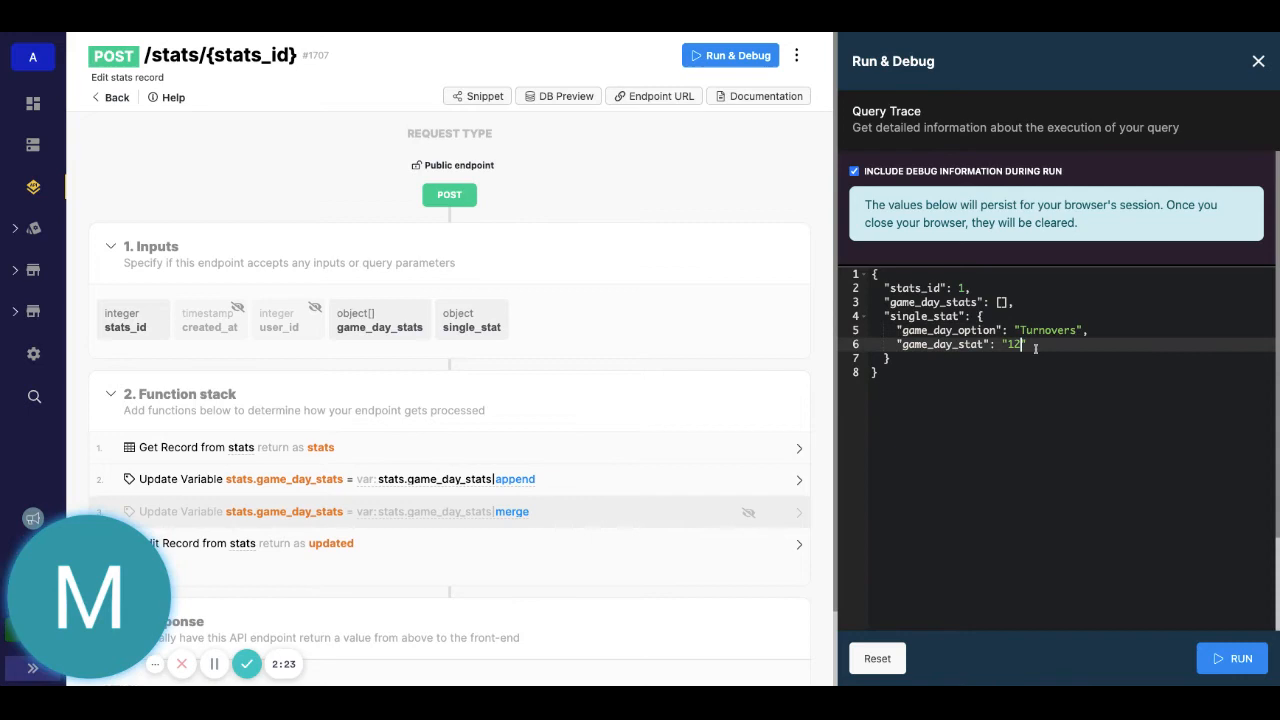
key("Backspace")
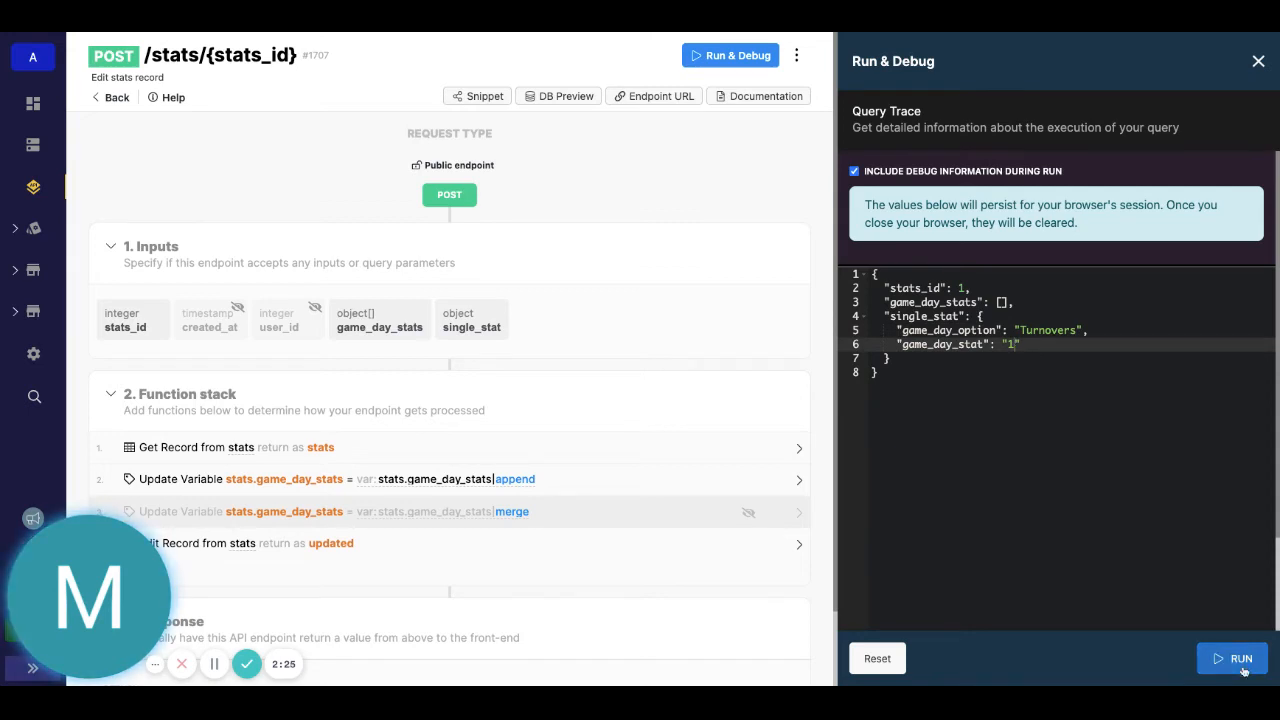
left_click(1240, 658)
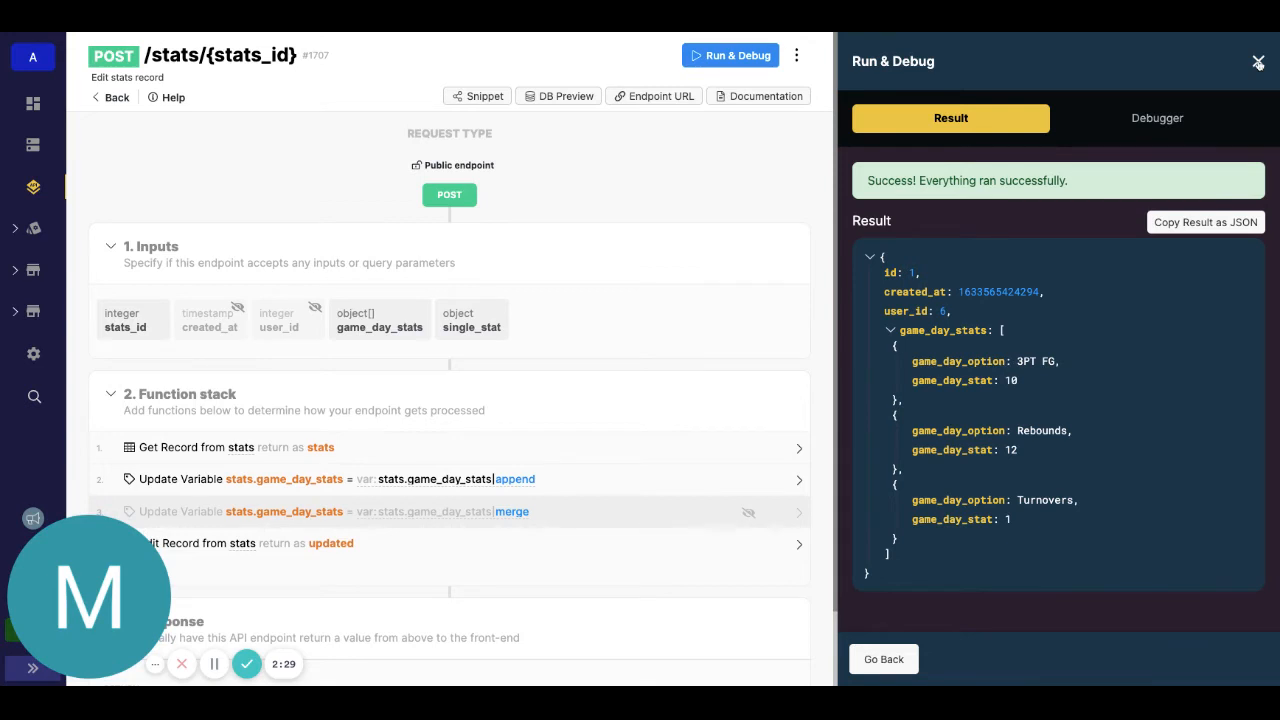
left_click(1258, 62)
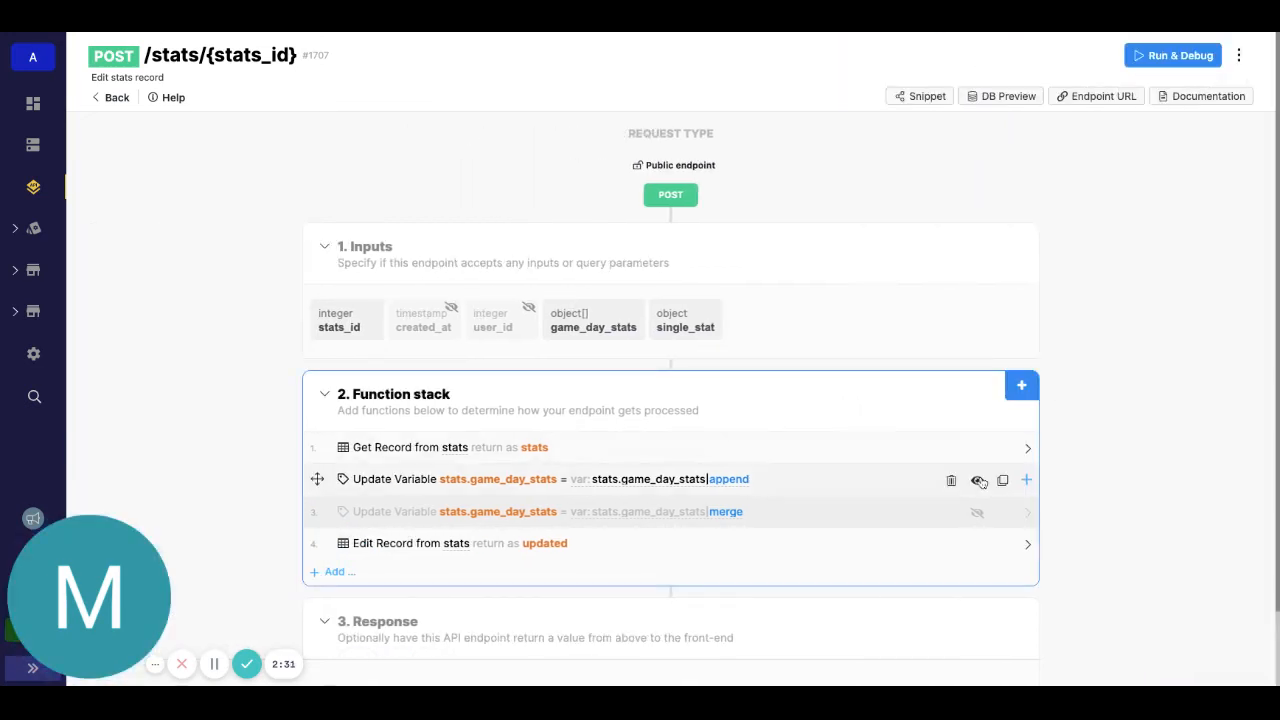
- Disable the append Update Variable step, enable the merge step, and save
left_click(976, 480)
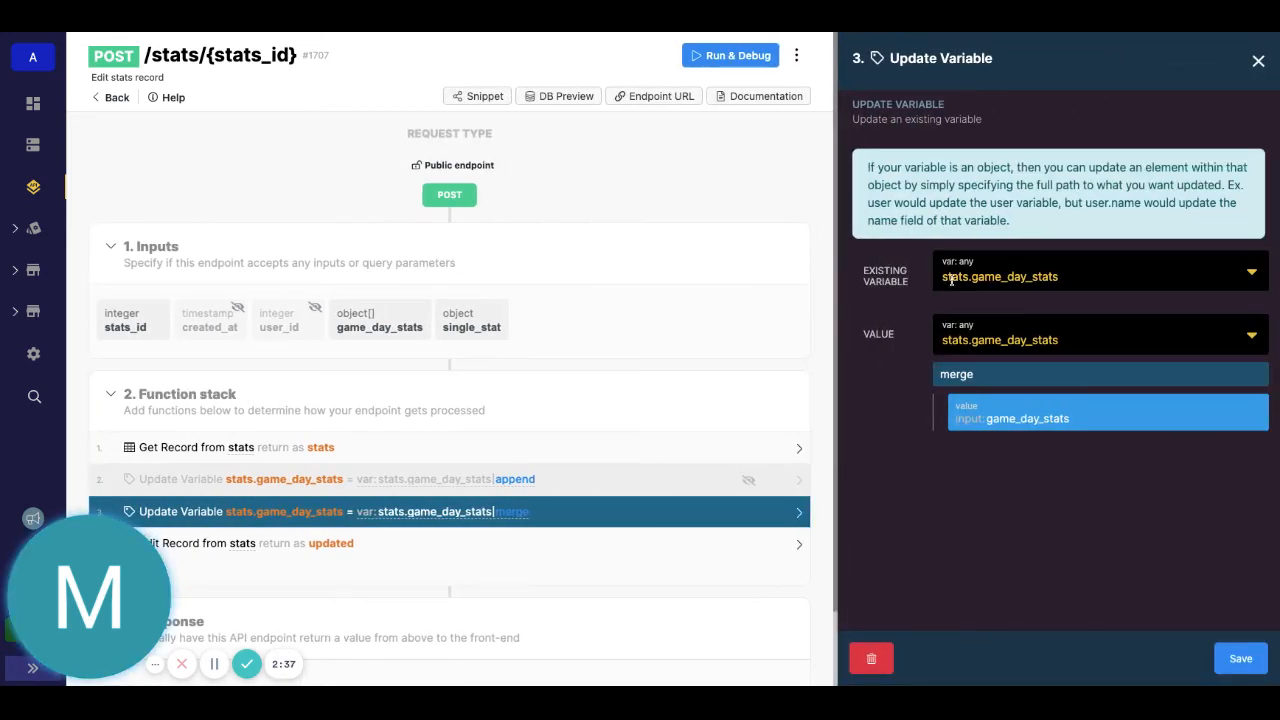
left_click(1000, 374)
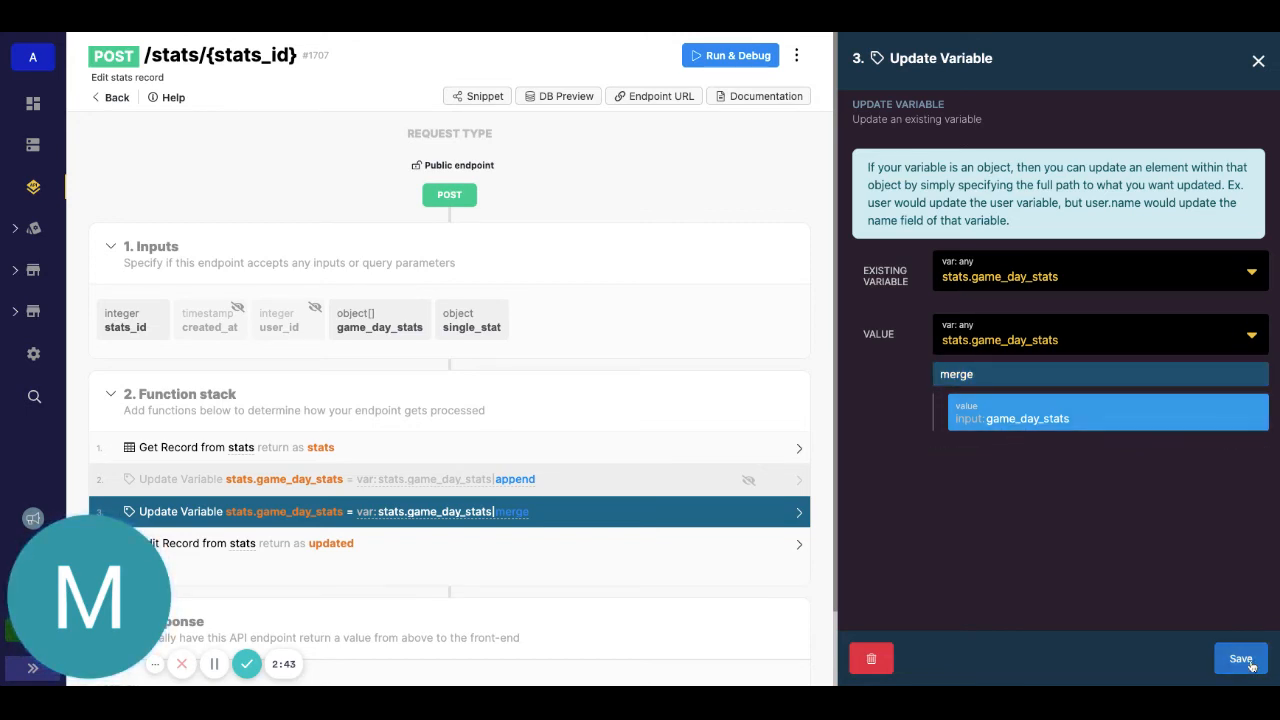
left_click(1240, 658)
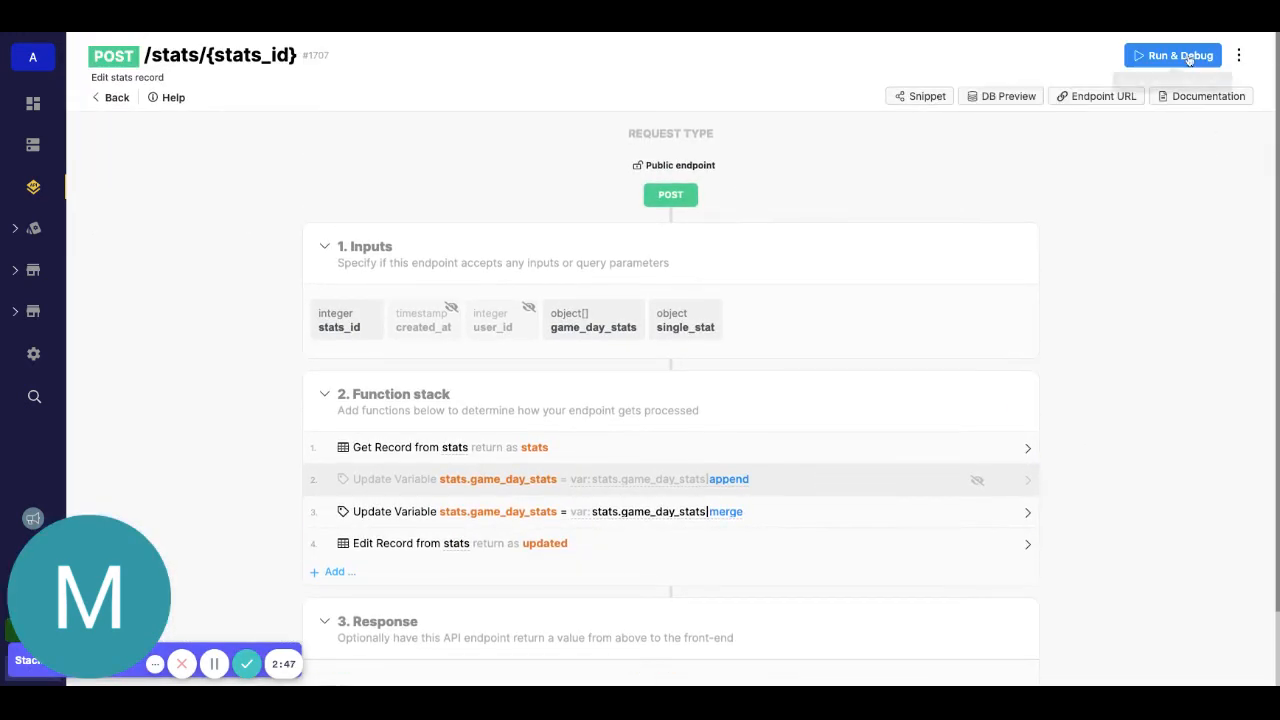
- Reset the test request, fill game_day_stats with Assists 10 and Points 43, run it, and go back after the stats_id 0 error
left_click(1178, 56)
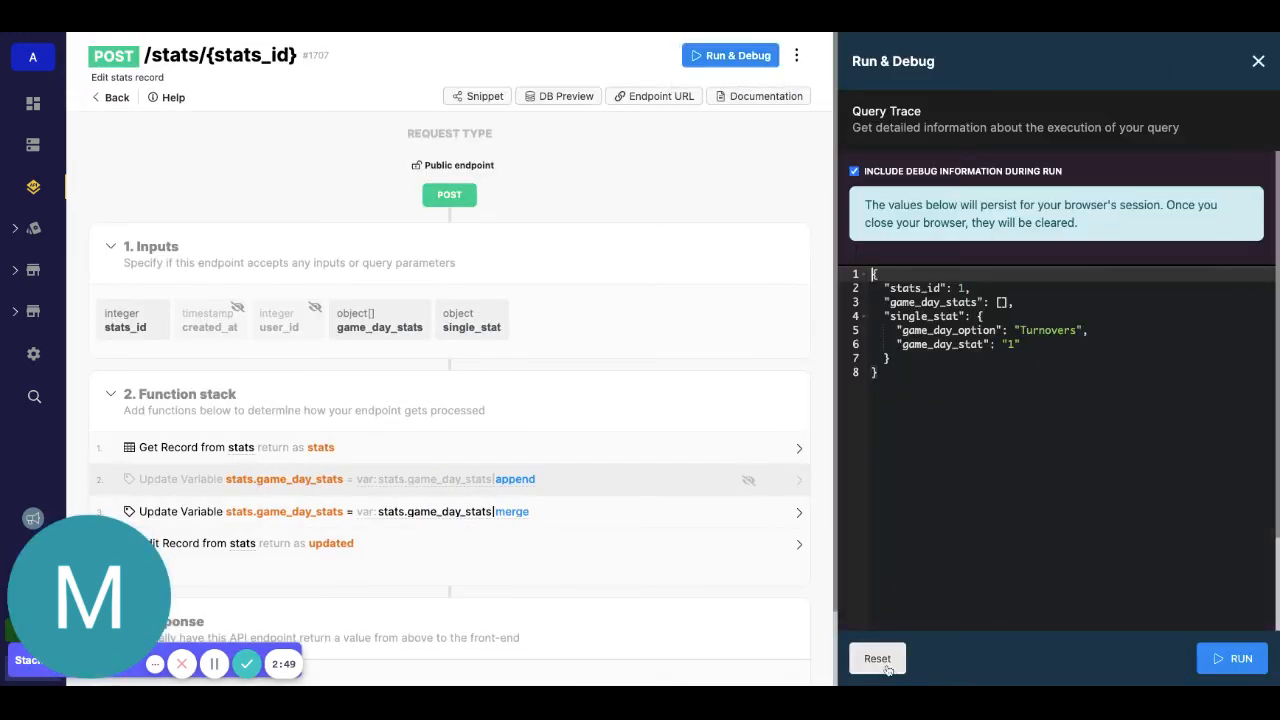
left_click(876, 658)
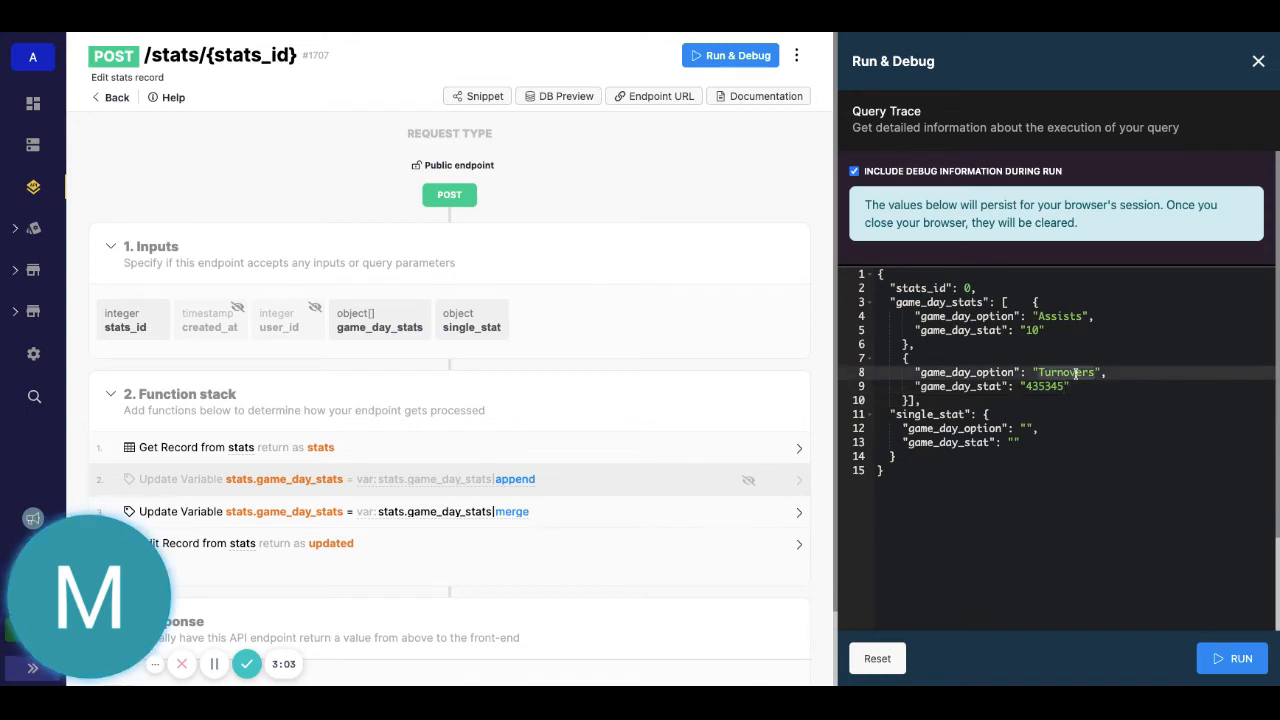
type("Points")
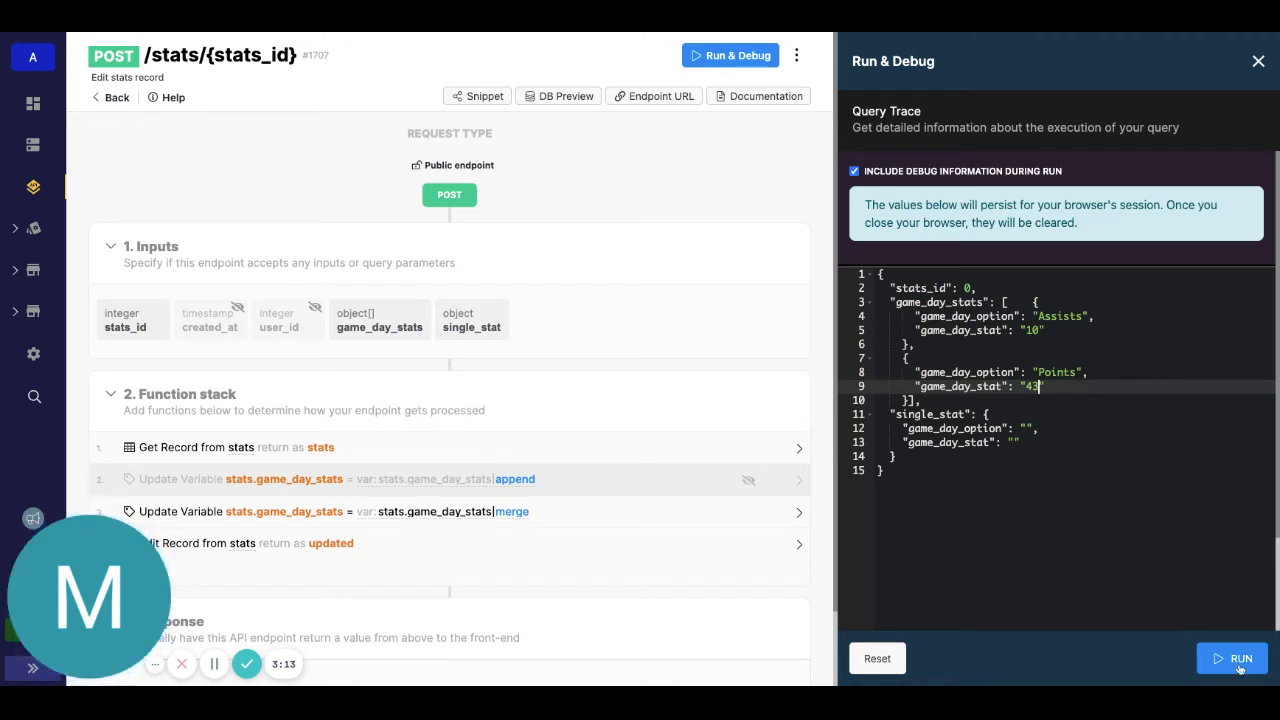
left_click(1240, 658)
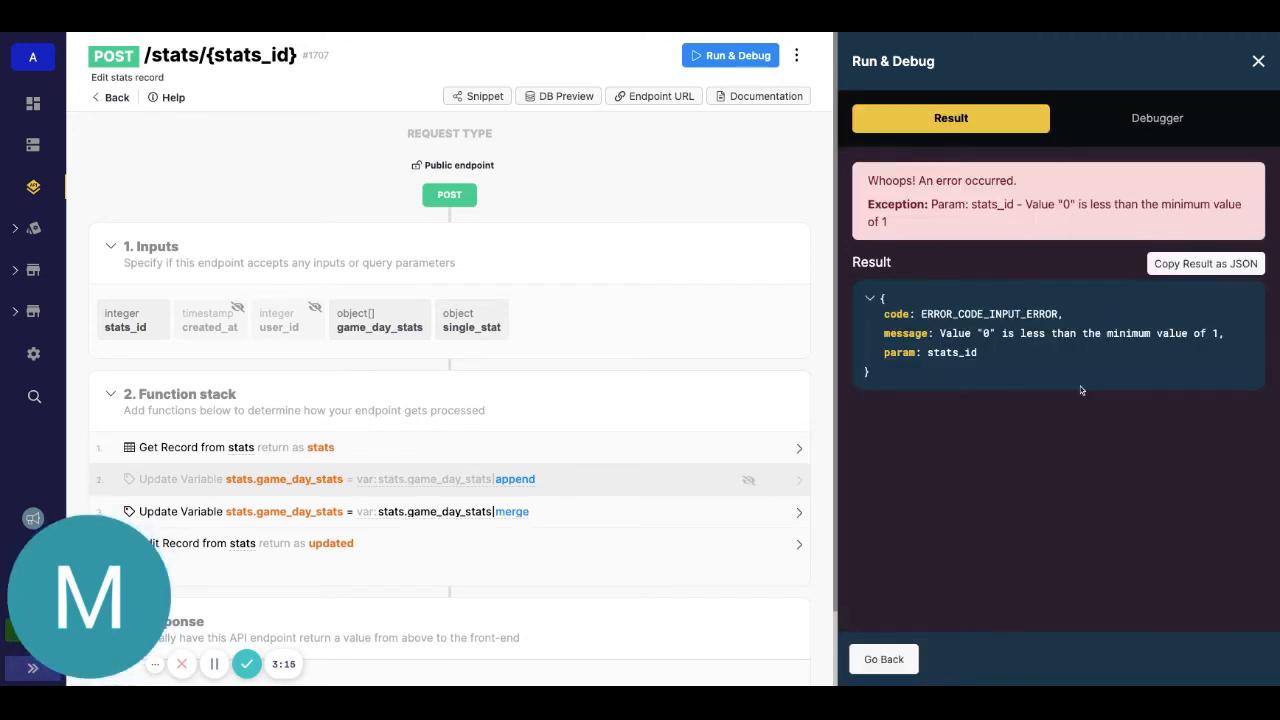
mouse_move(884, 658)
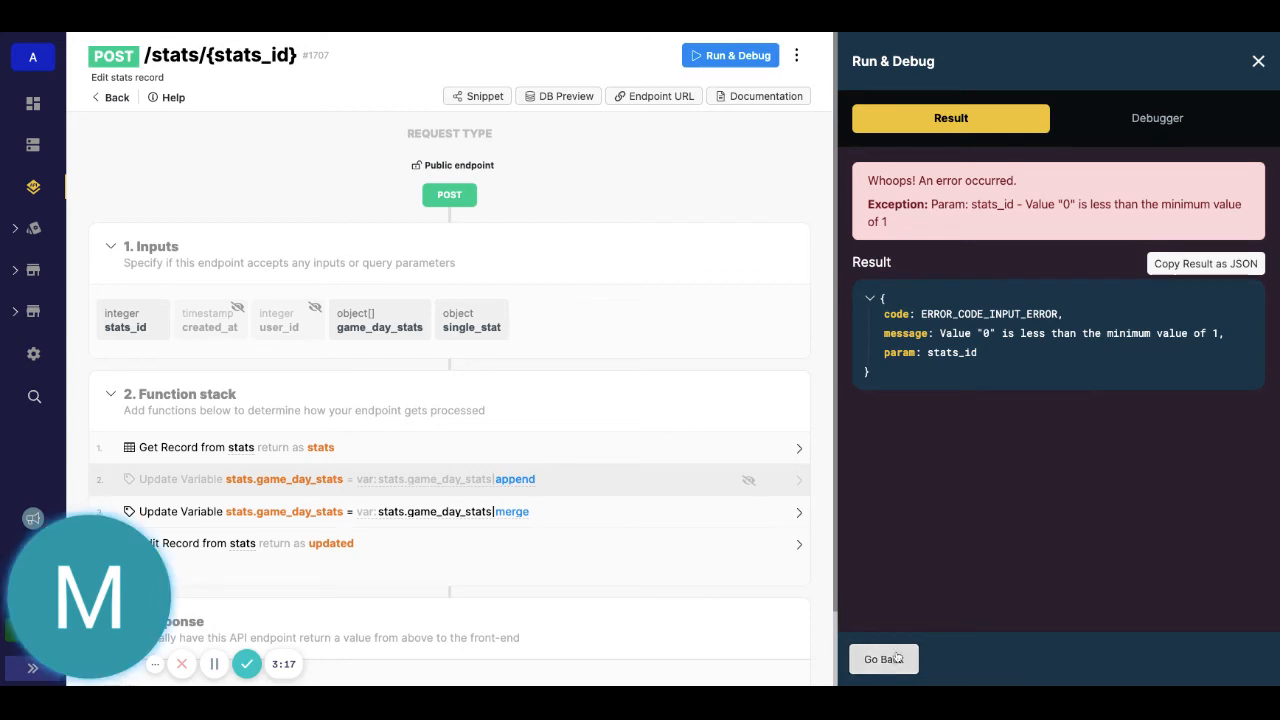
left_click(884, 658)
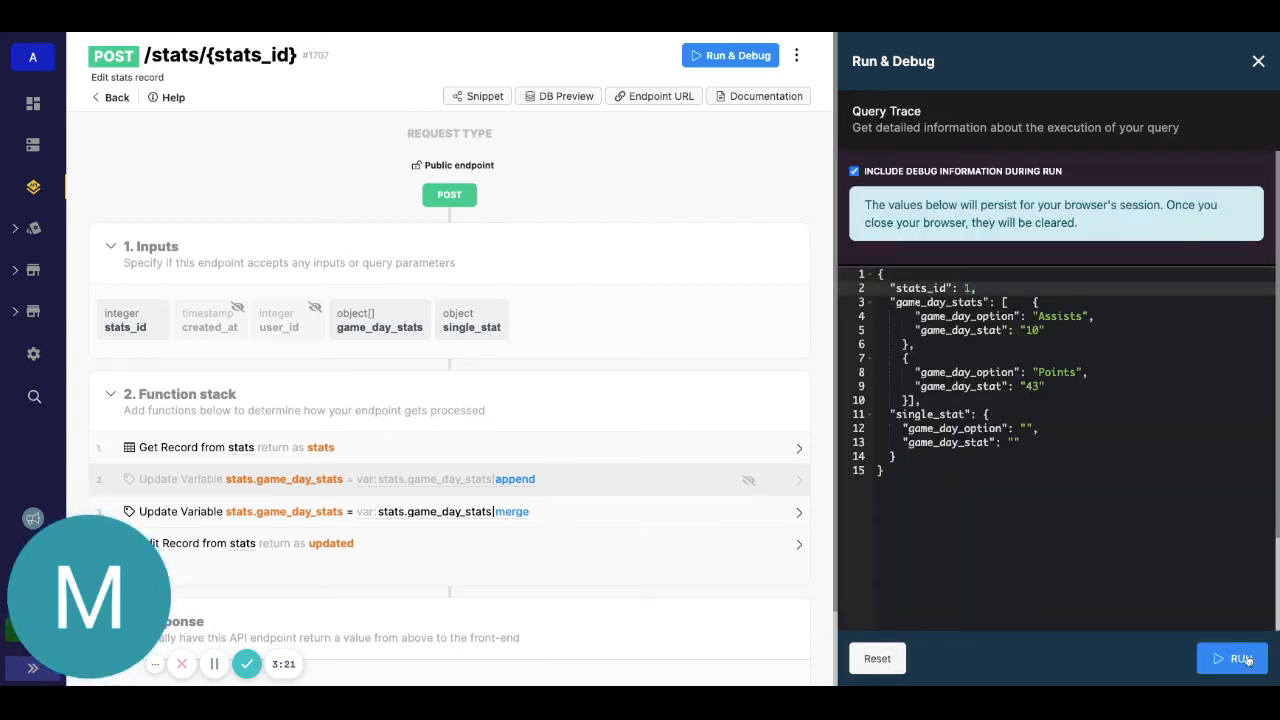
- Run the merge for stats_id 1, review record 1 with five game_day_stats, and close the results
left_click(1232, 658)
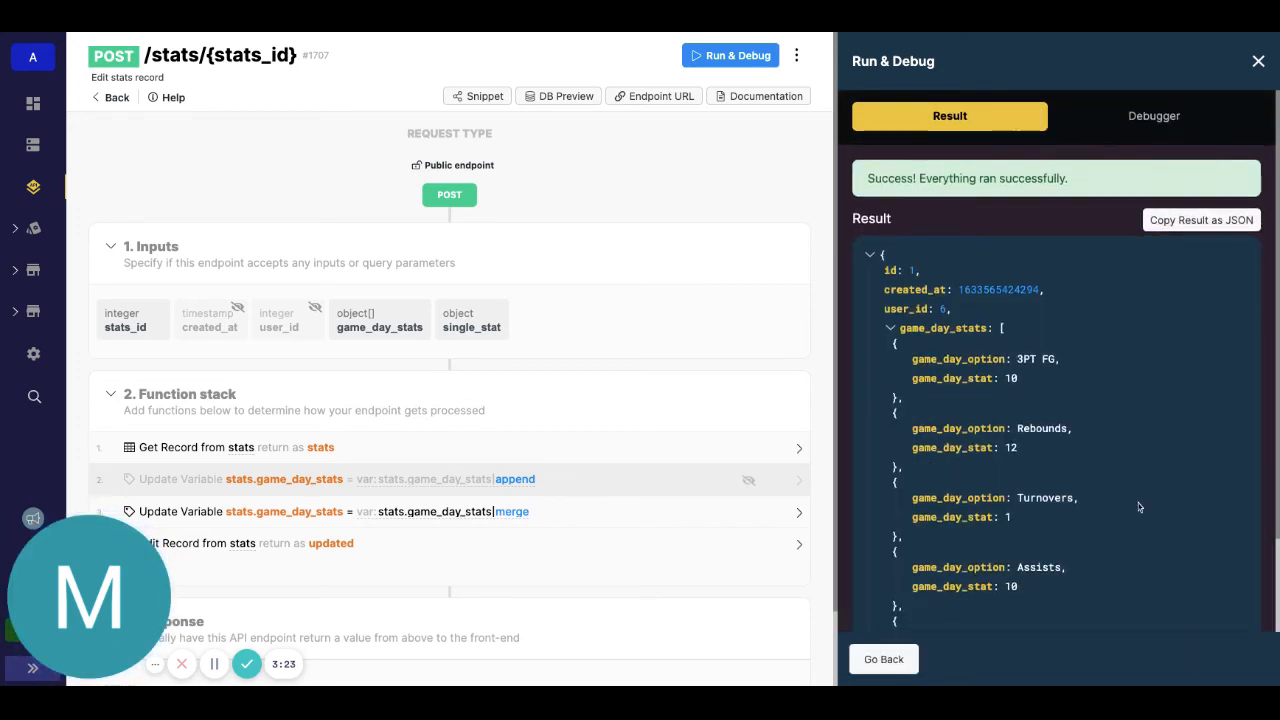
scroll("up", 3)
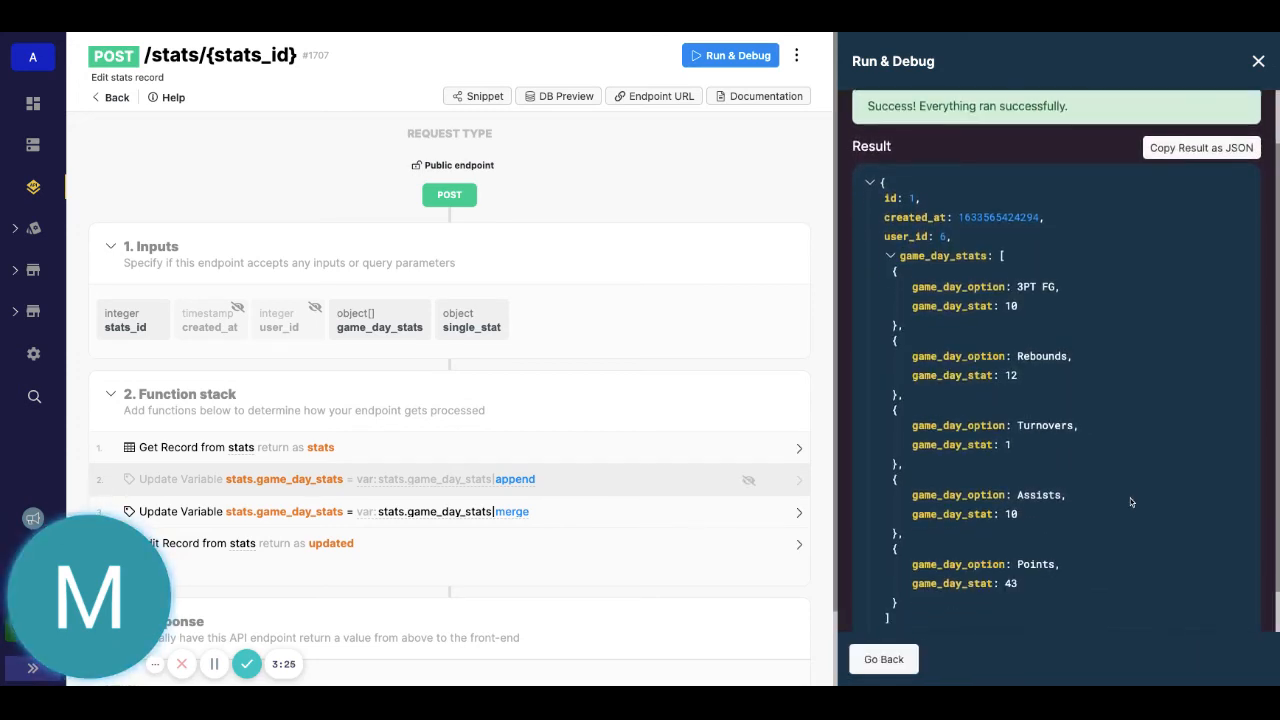
scroll("up", 3)
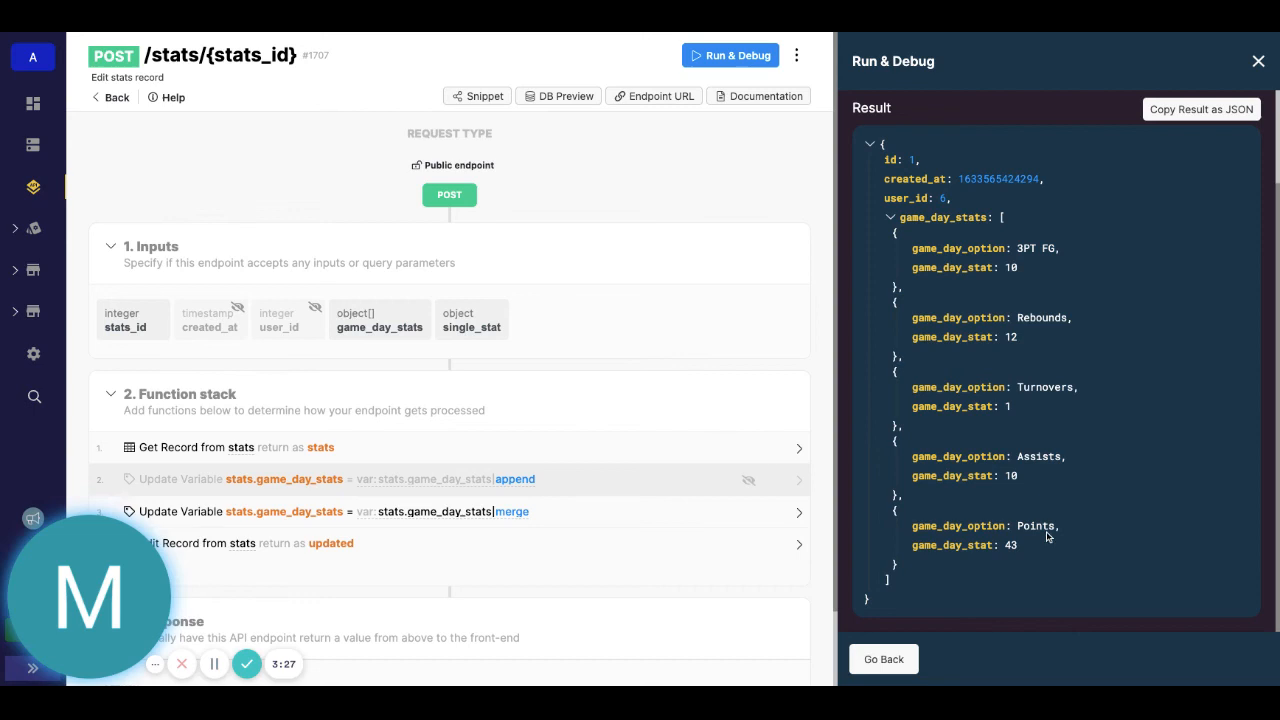
scroll("up", 3)
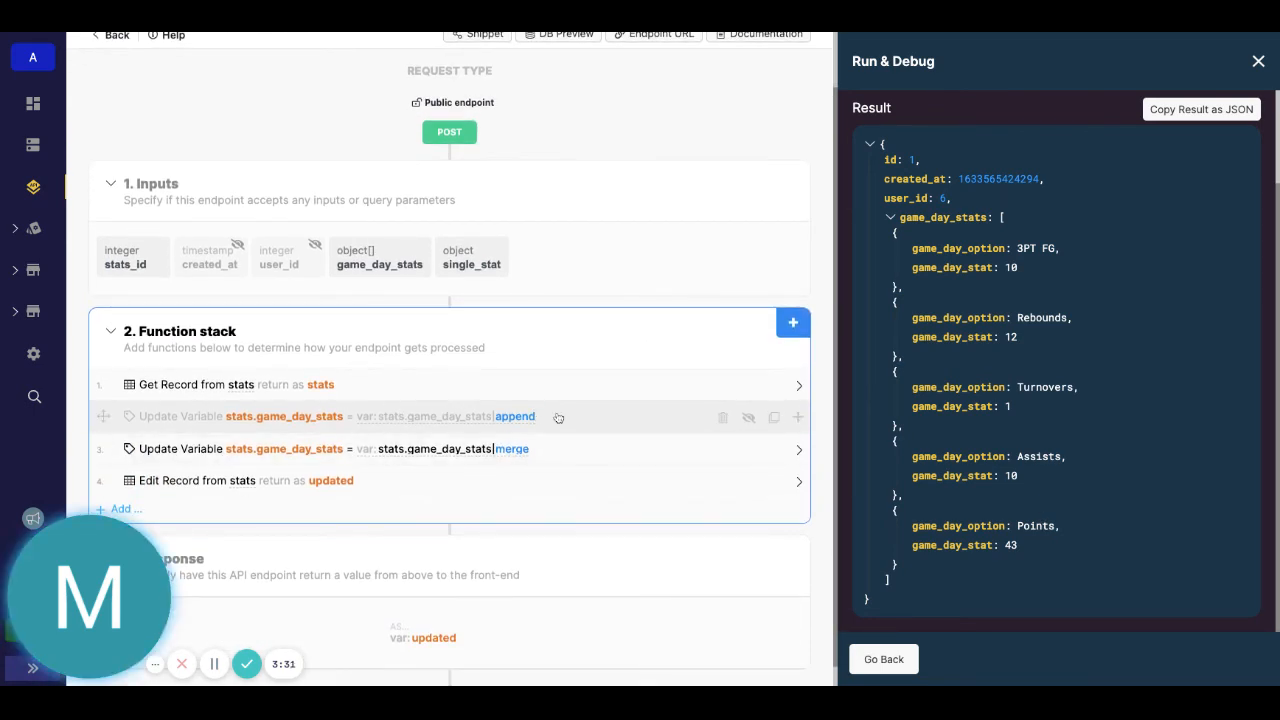
left_click(472, 256)
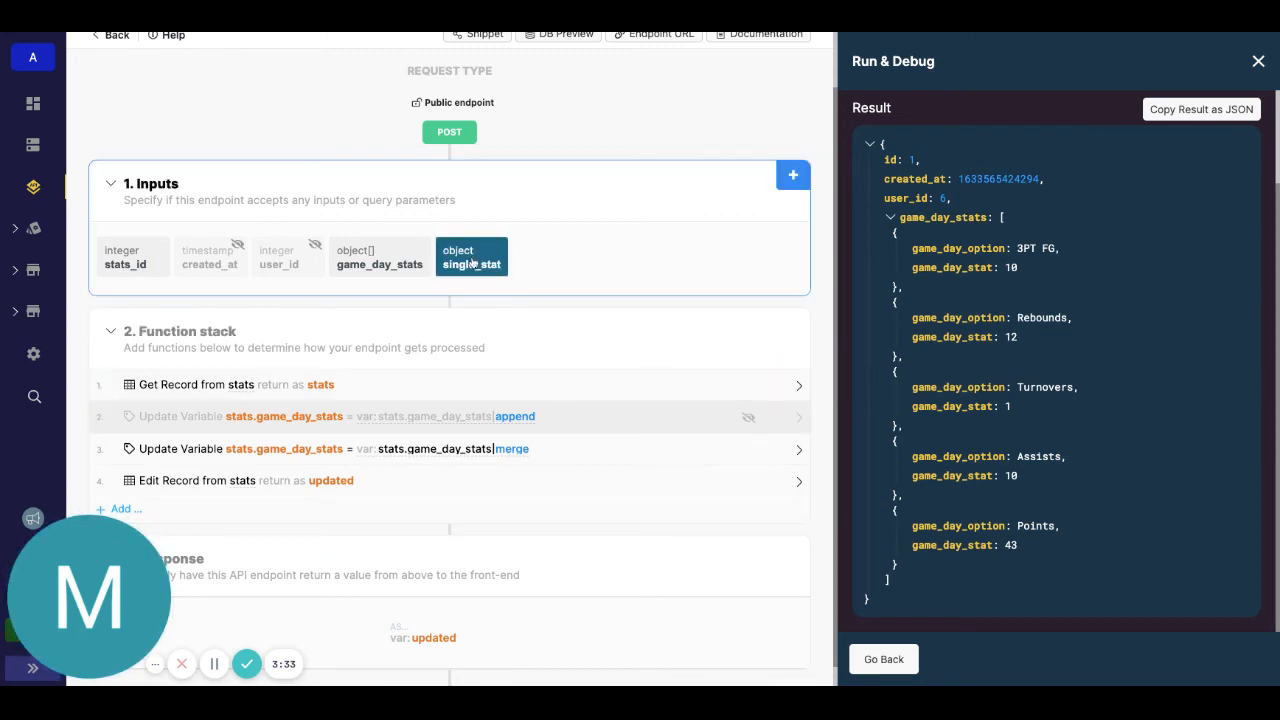
left_click(380, 256)
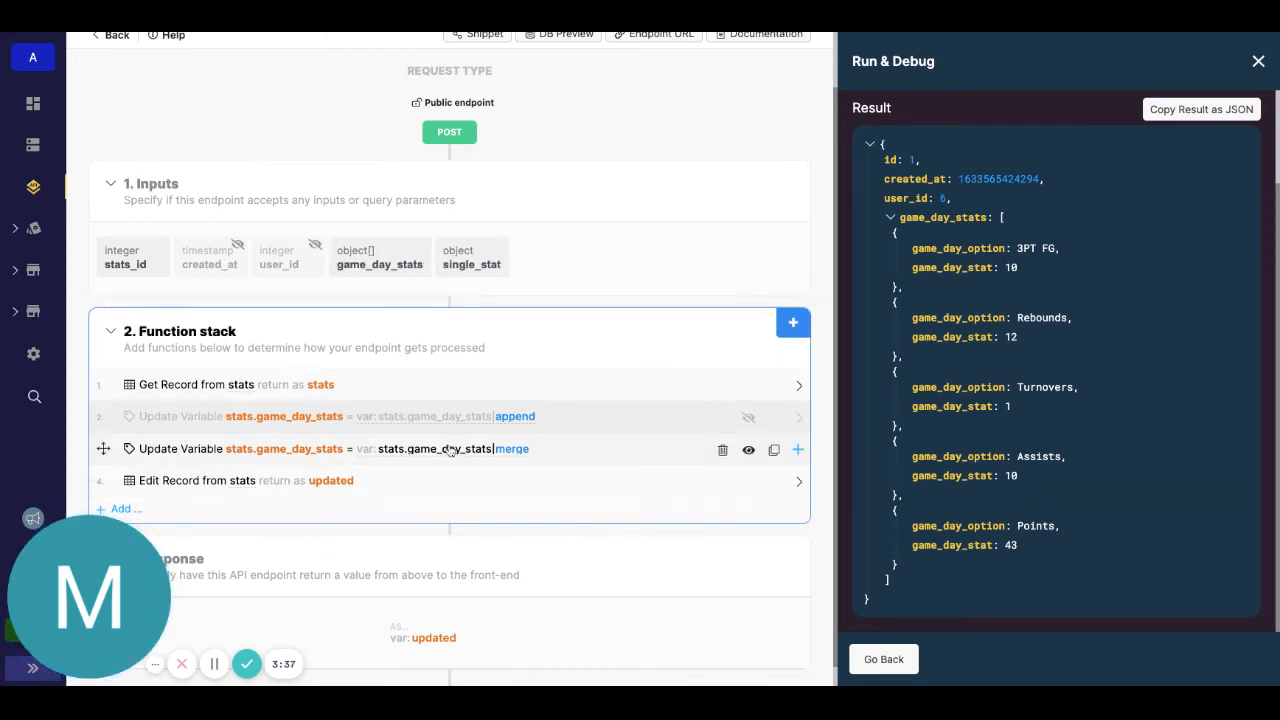
left_click(1258, 60)
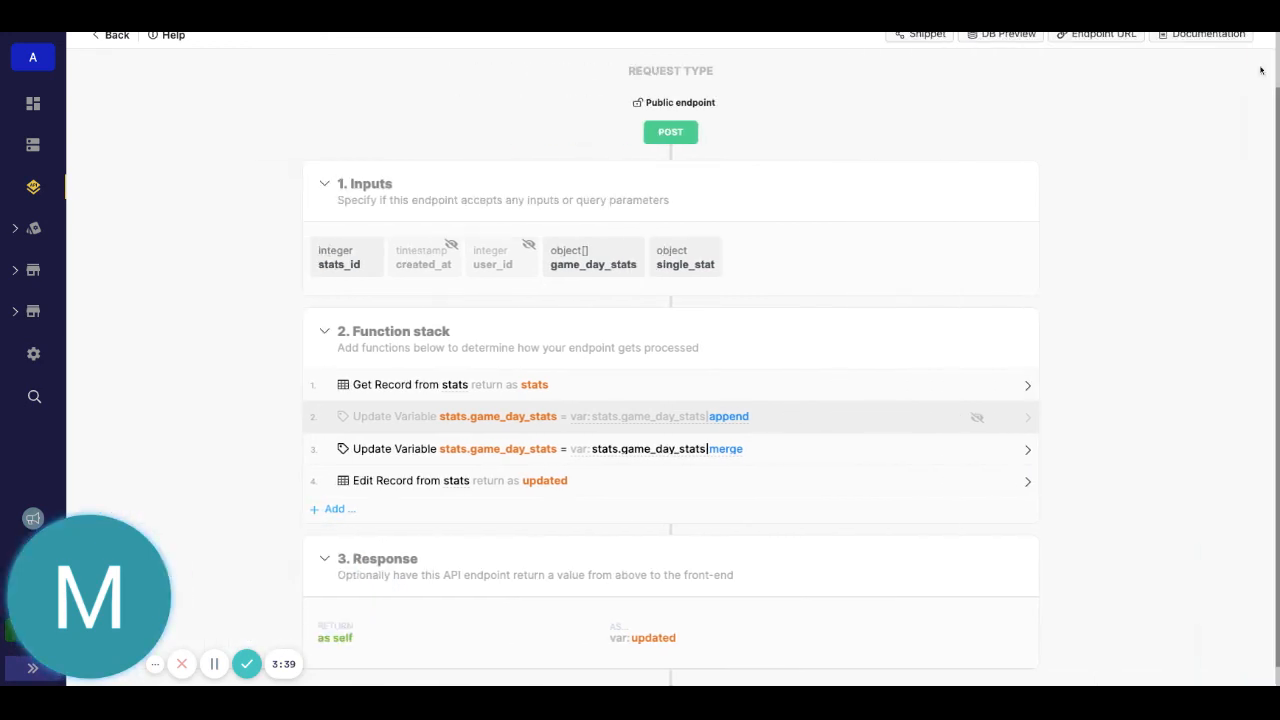
- Inspect the game_day_stats input and reopen Run & Debug with the Assists 10 request for stats_id 1
left_click(592, 256)
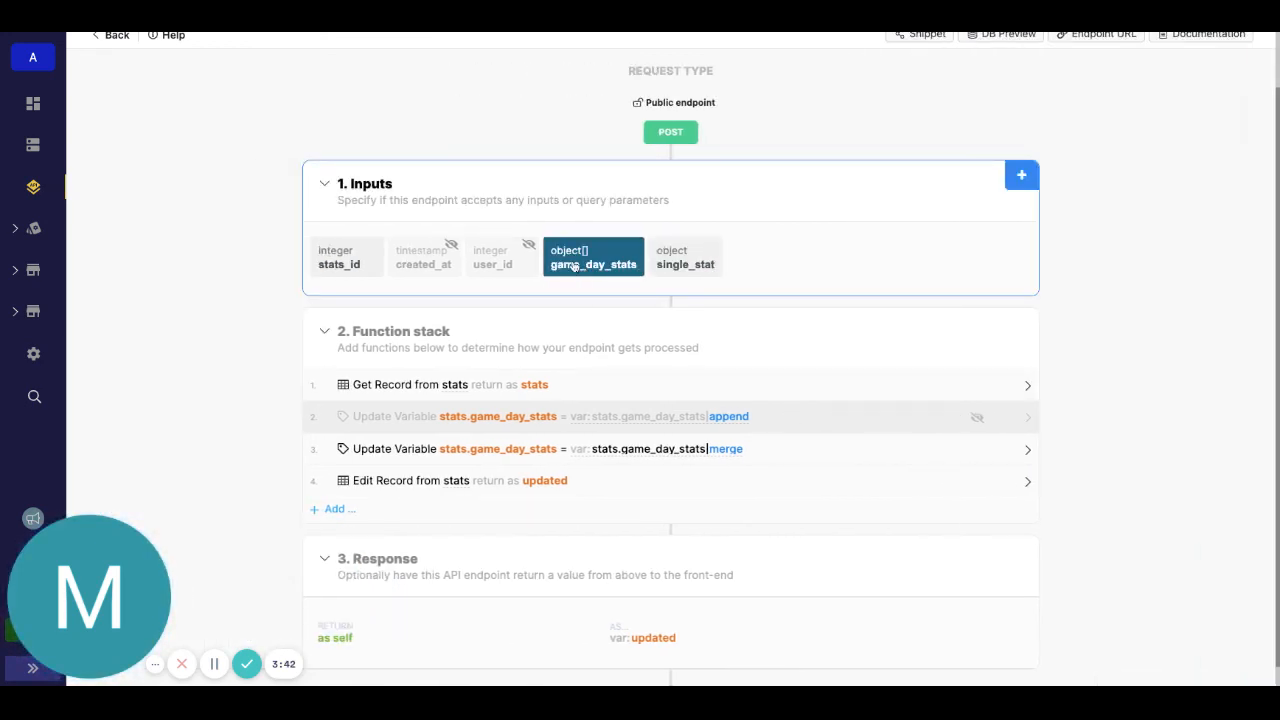
scroll("up", 3)
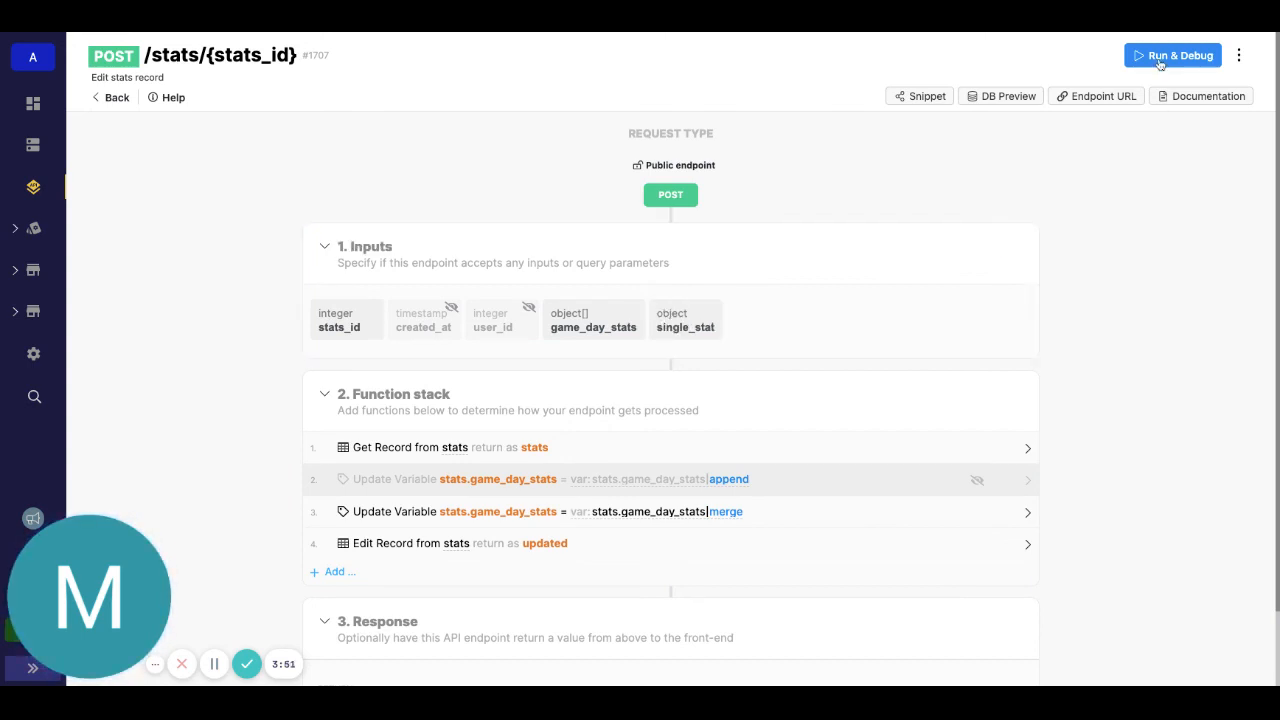
mouse_move(1172, 56)
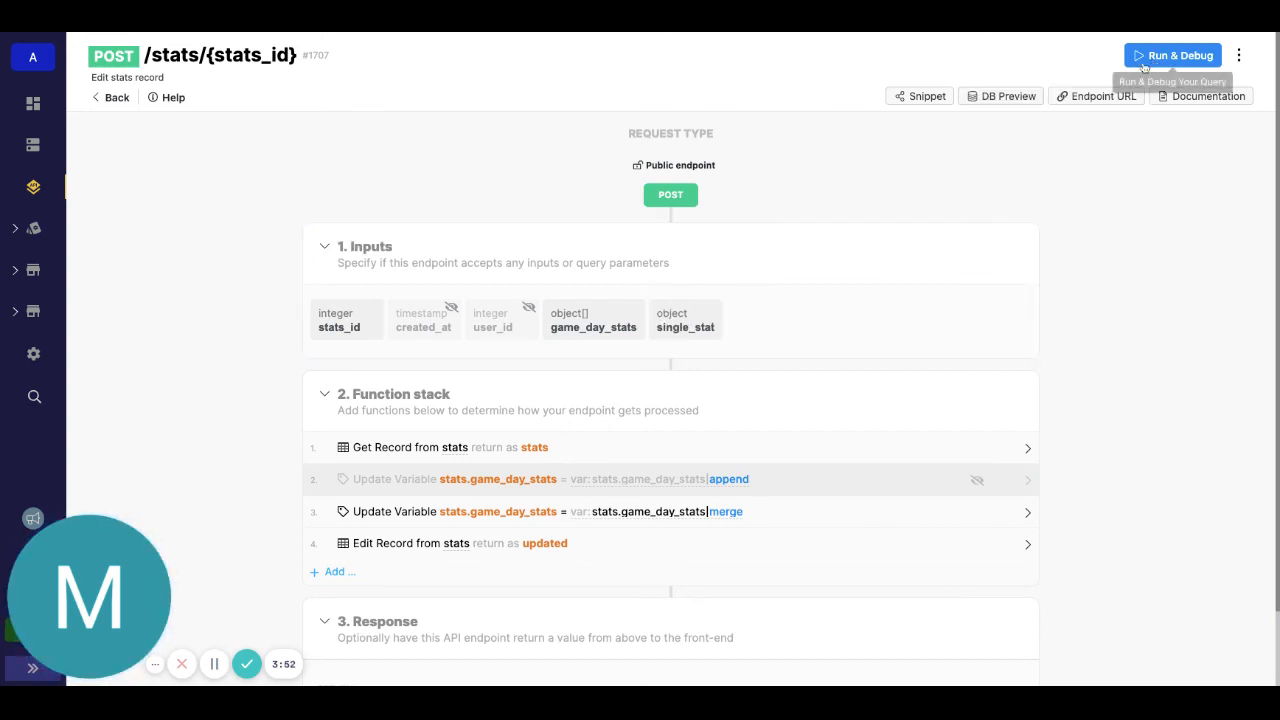
left_click(1172, 56)
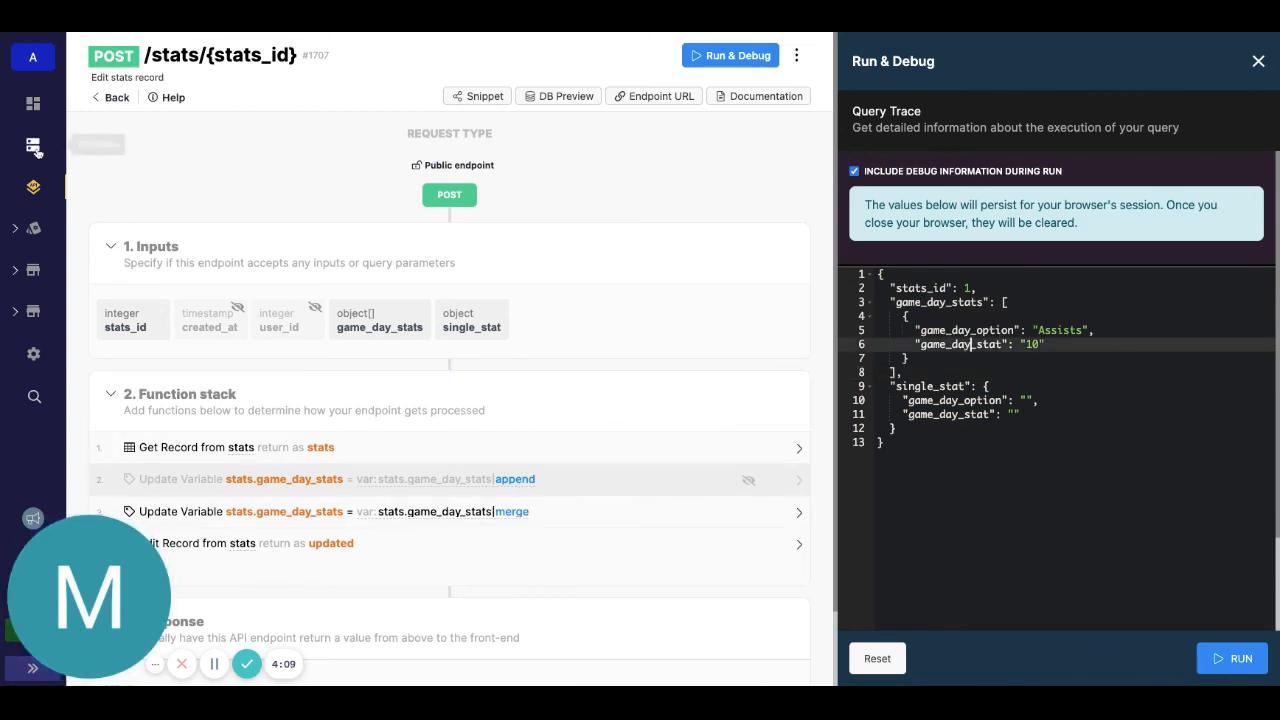
mouse_move(558, 96)
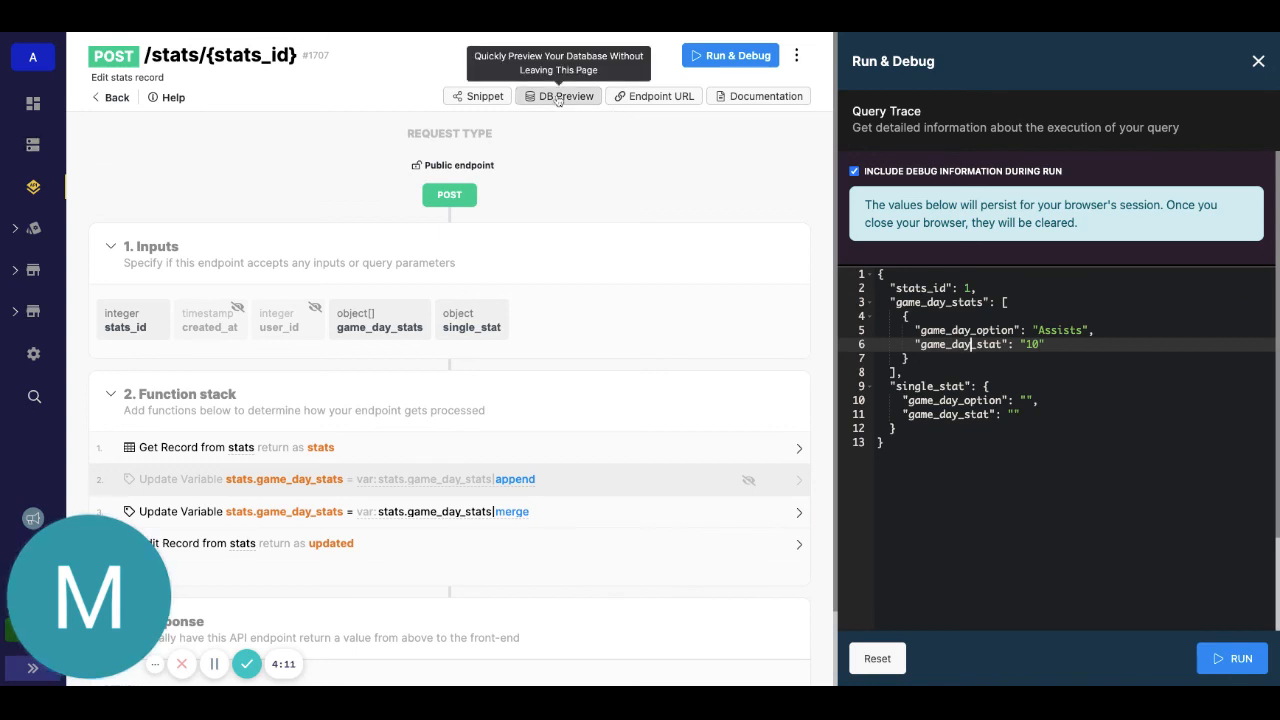
- Show the DB Preview and scroll to the stats table with its game_day_stats fields
left_click(558, 96)
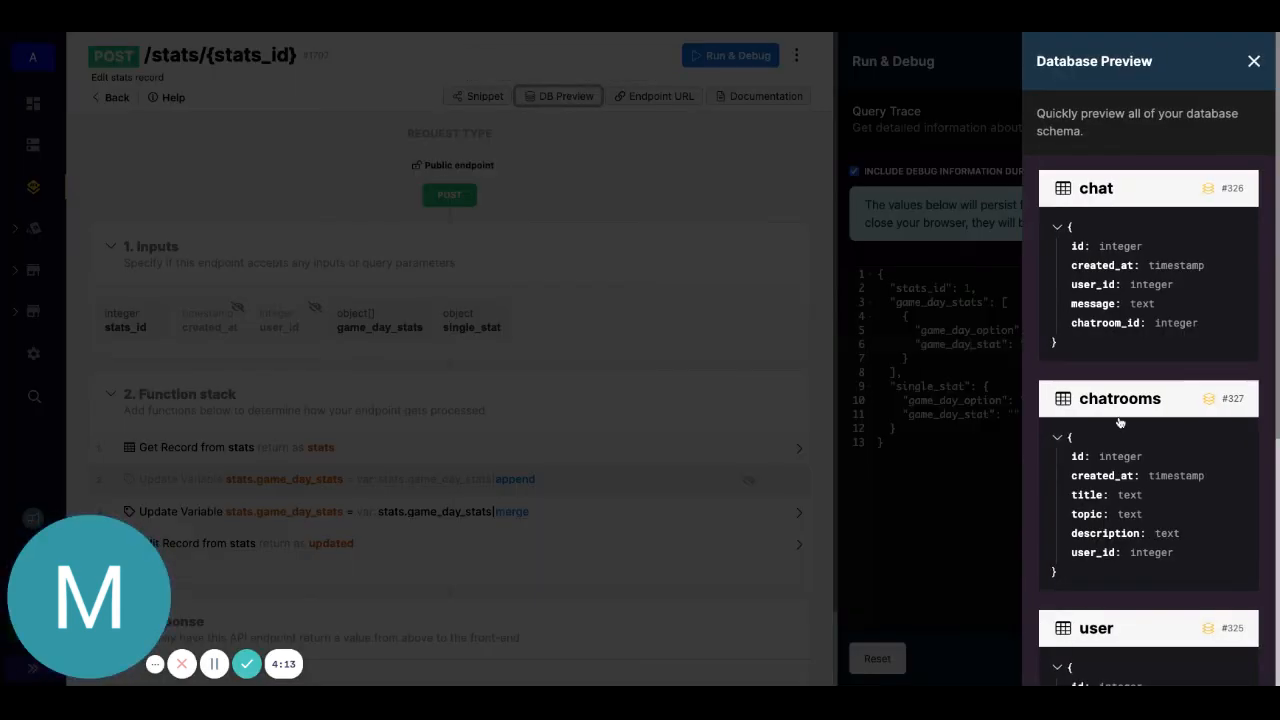
scroll("down", 3)
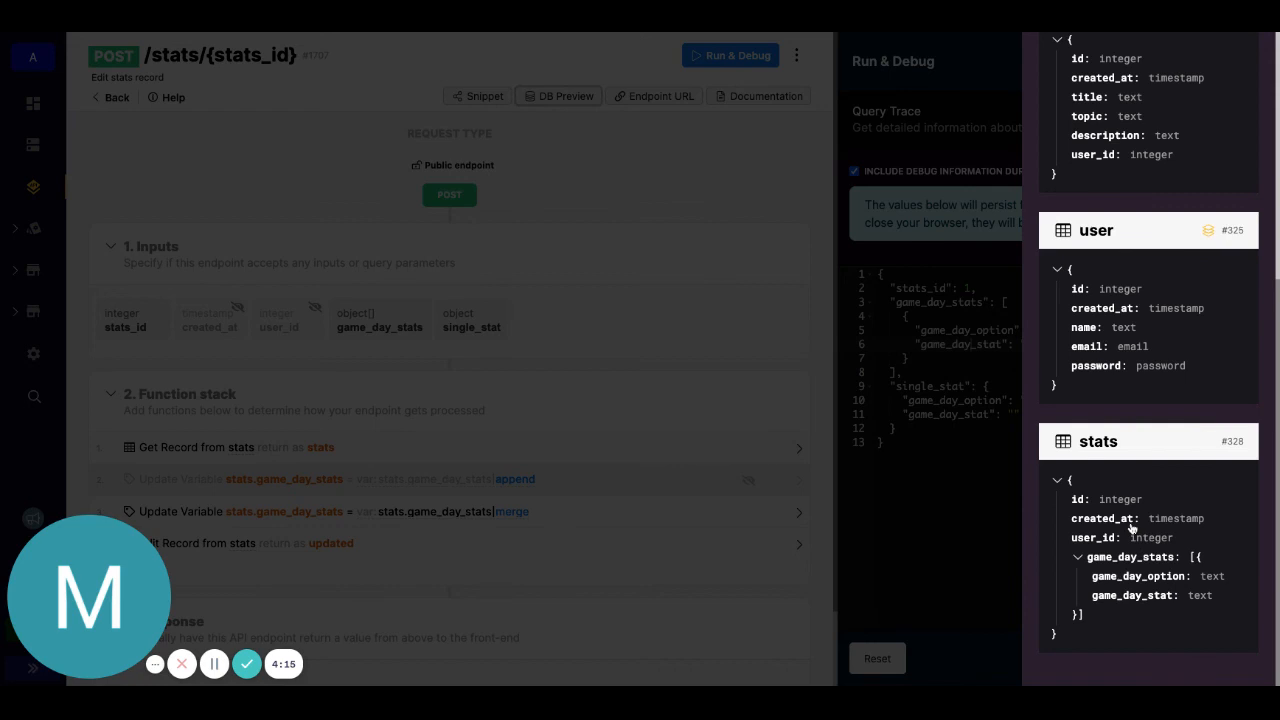